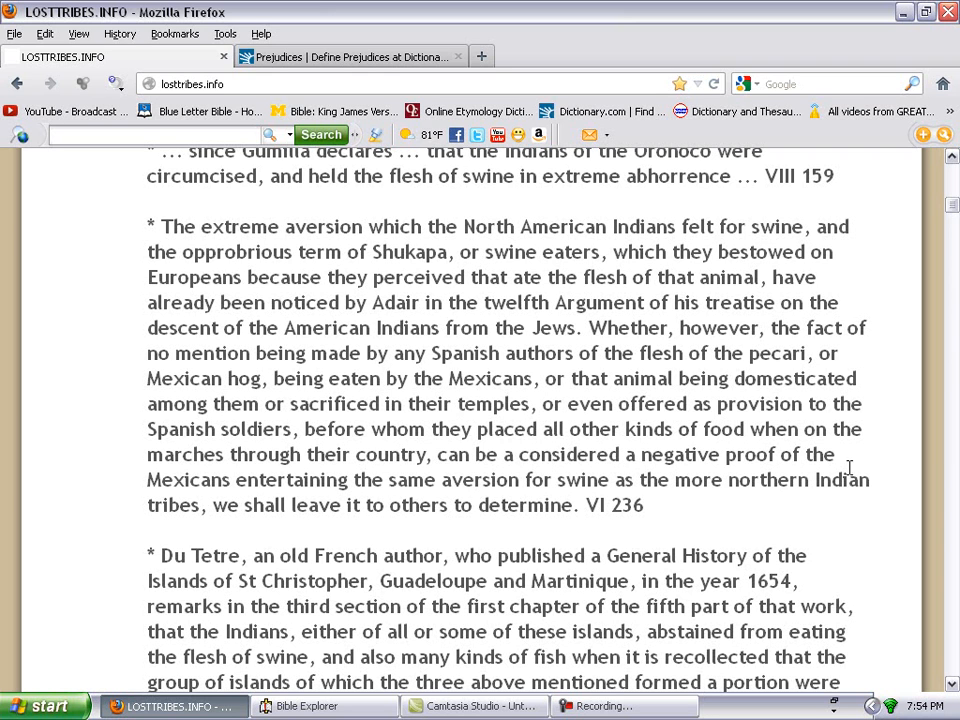
{"action": "mouse_move", "coordinate": [515, 517]}
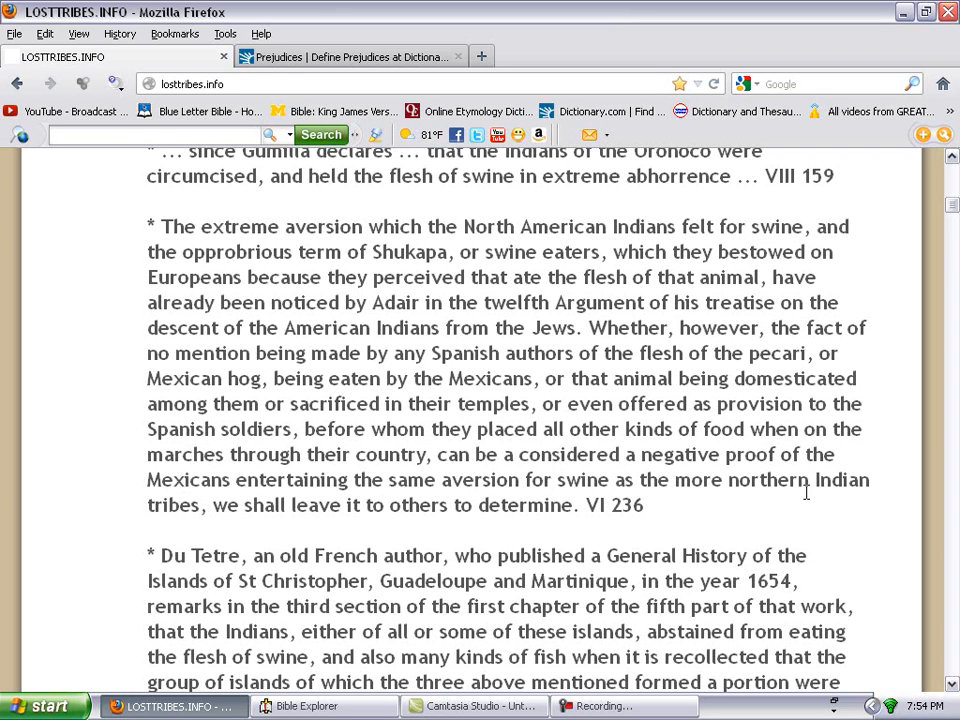
{"action": "mouse_move", "coordinate": [250, 567]}
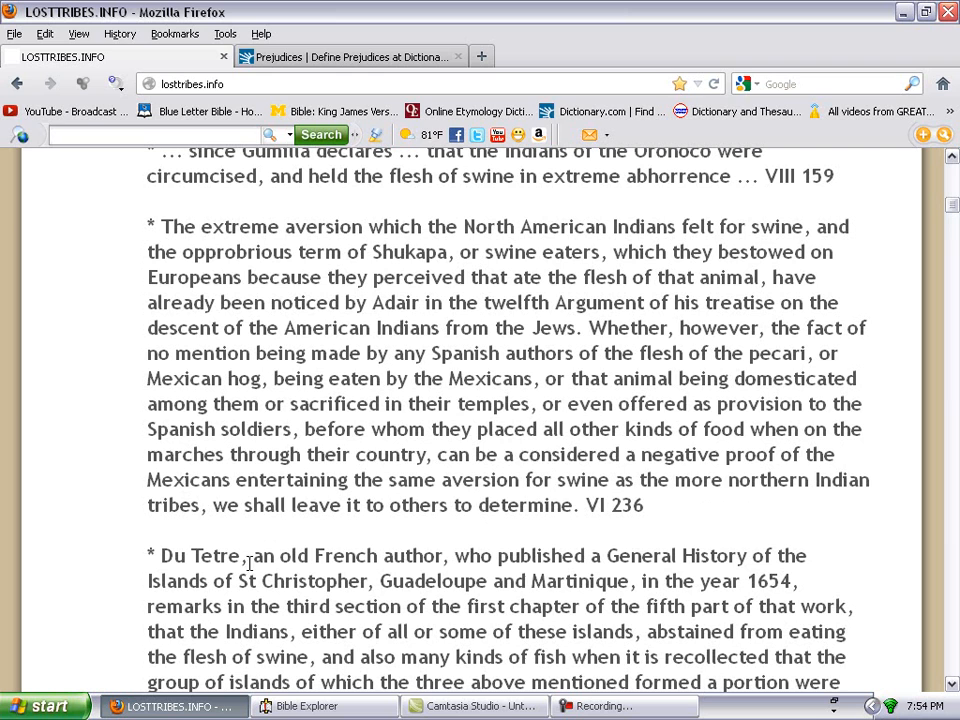
{"action": "mouse_move", "coordinate": [535, 530]}
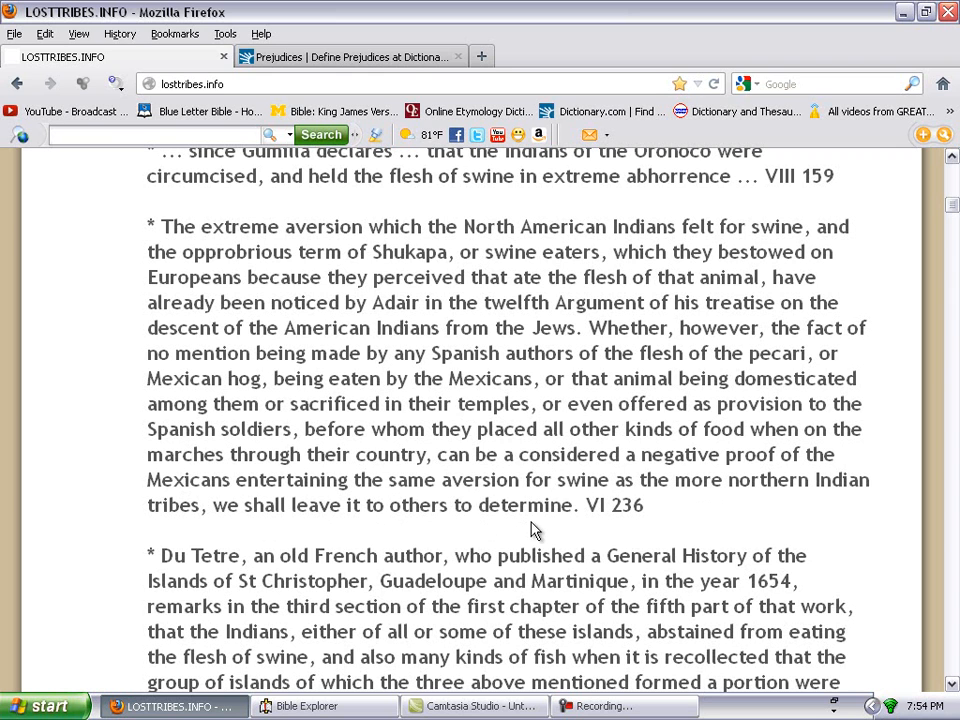
{"action": "mouse_move", "coordinate": [690, 470]}
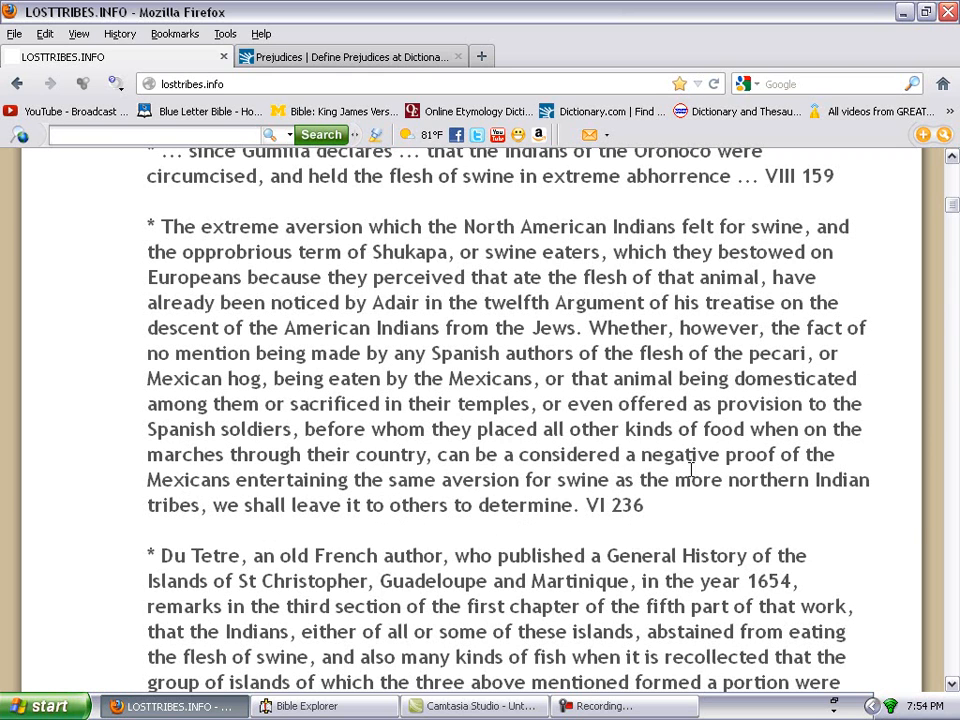
{"action": "mouse_move", "coordinate": [347, 528]}
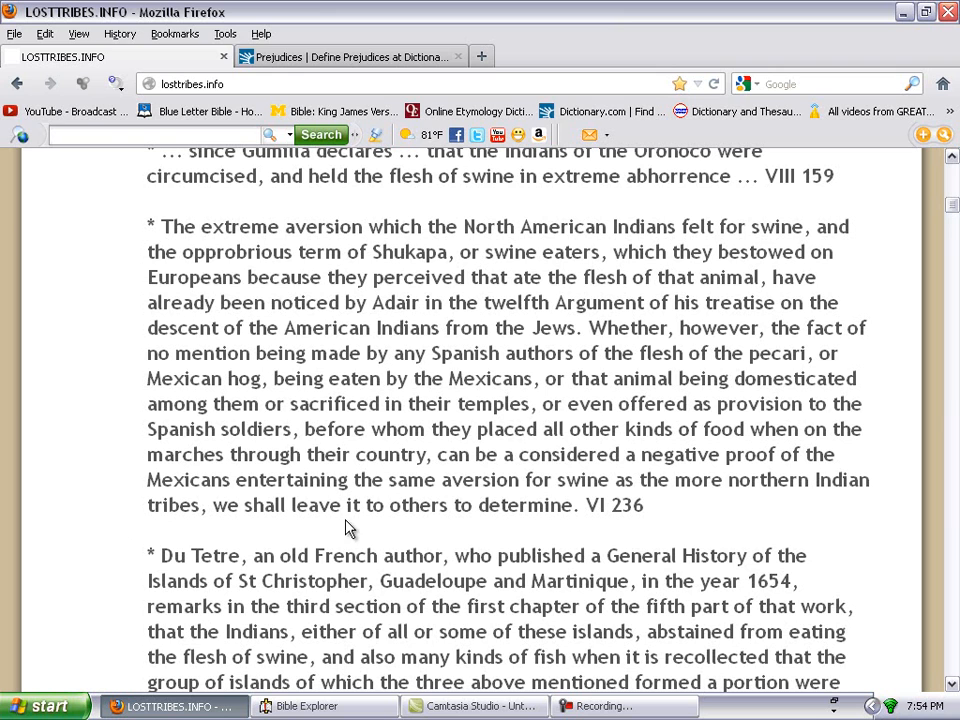
{"action": "mouse_move", "coordinate": [413, 369]}
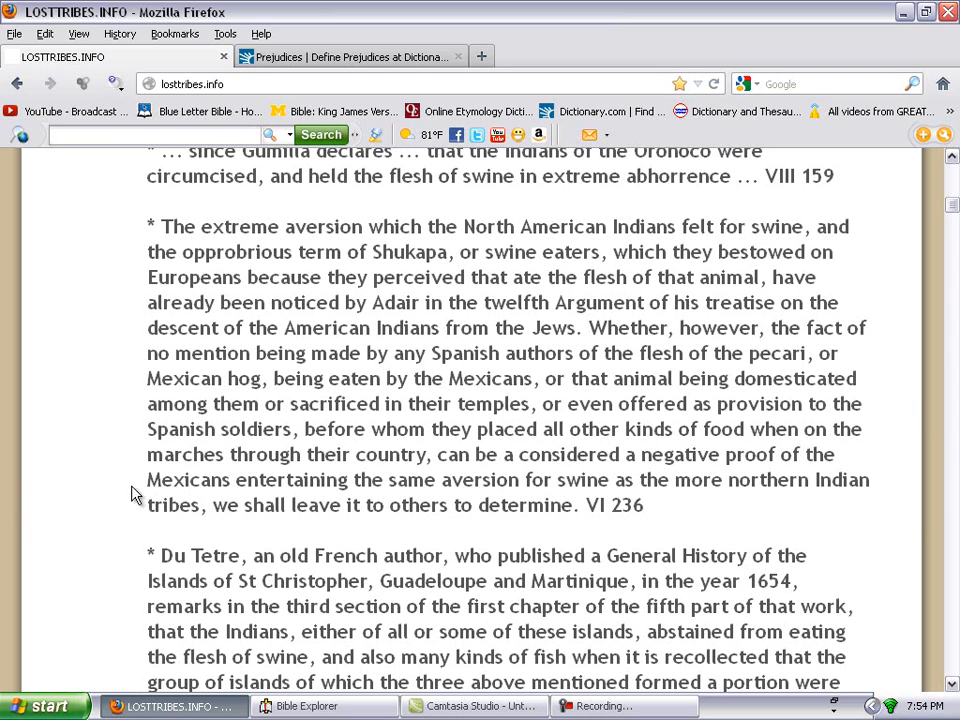
{"action": "mouse_move", "coordinate": [365, 505]}
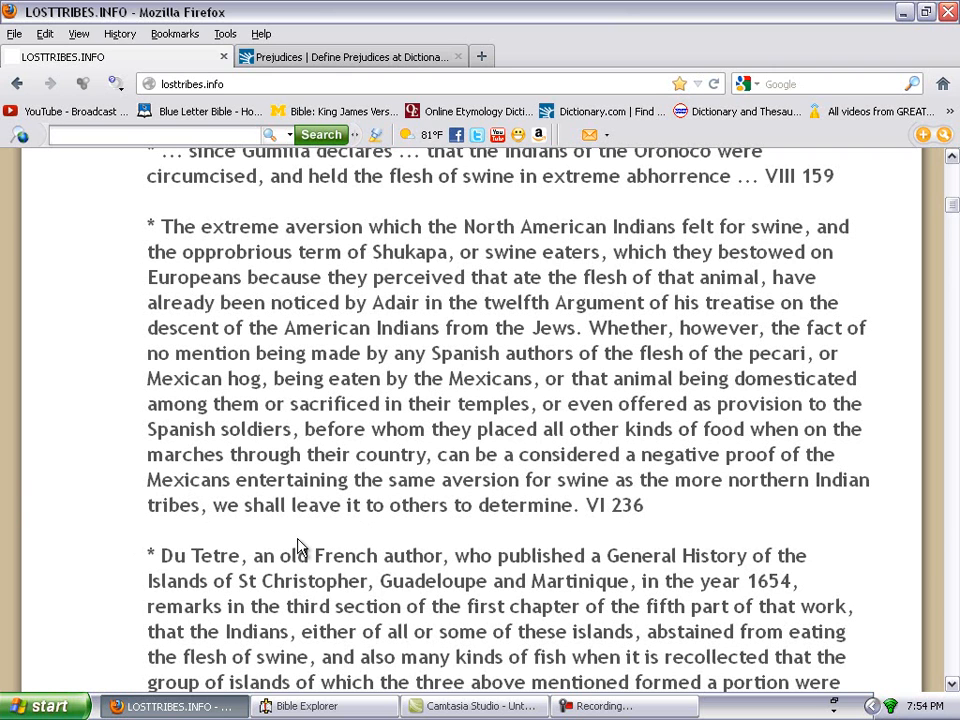
{"action": "mouse_move", "coordinate": [225, 512]}
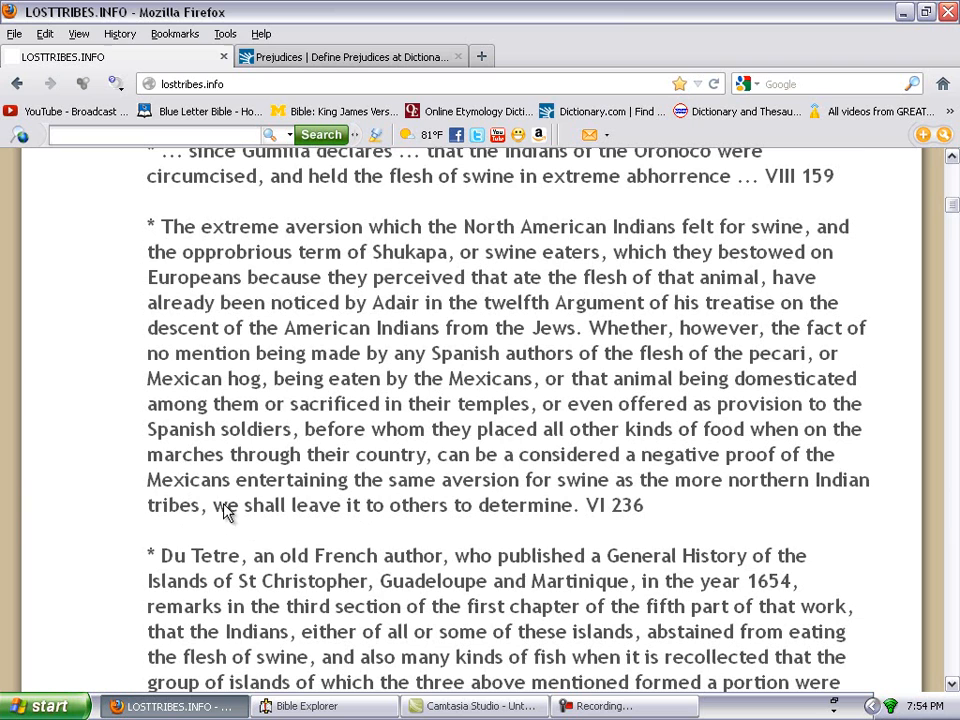
{"action": "mouse_move", "coordinate": [108, 548]}
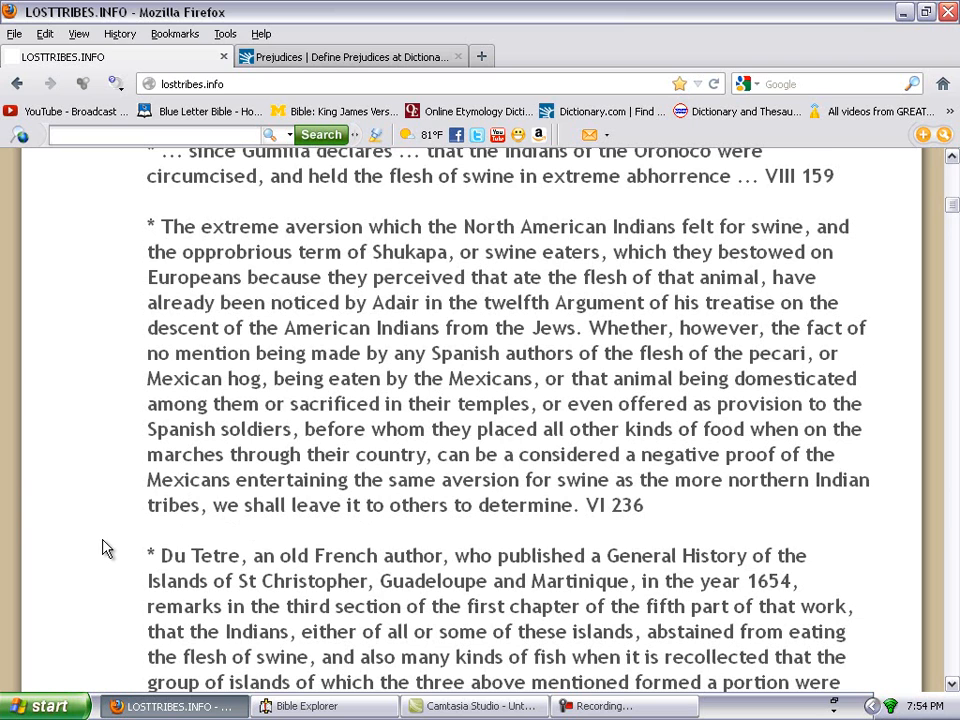
Scroll the lost-tribes page down to the Du Tetre paragraph on abstaining from swine flesh.
{"action": "scroll", "scroll_direction": "down", "scroll_amount": 3}
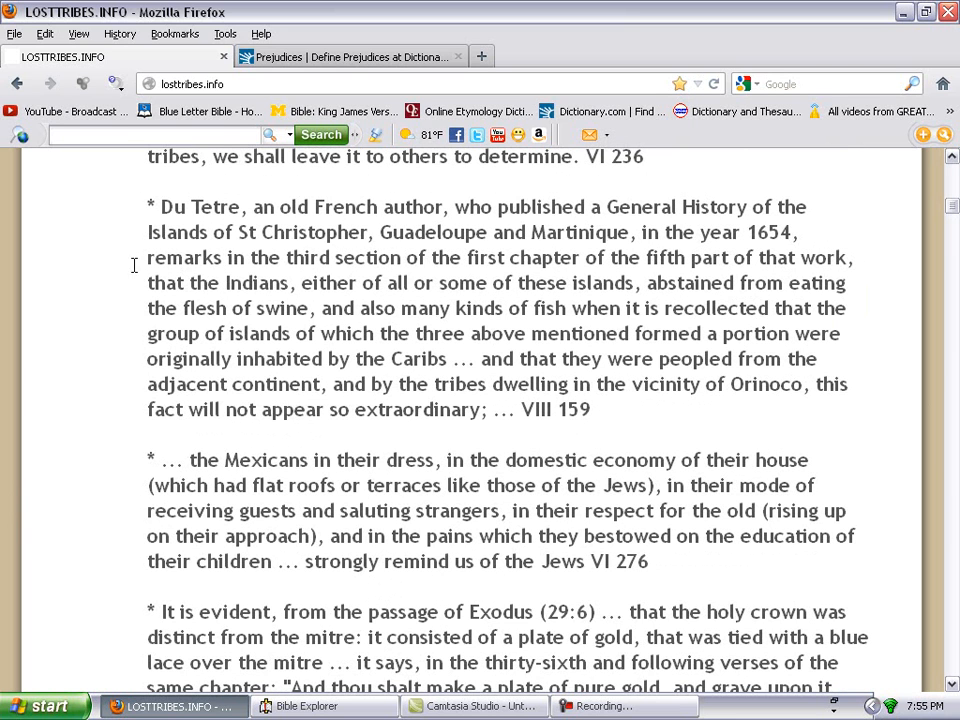
{"action": "mouse_move", "coordinate": [358, 224]}
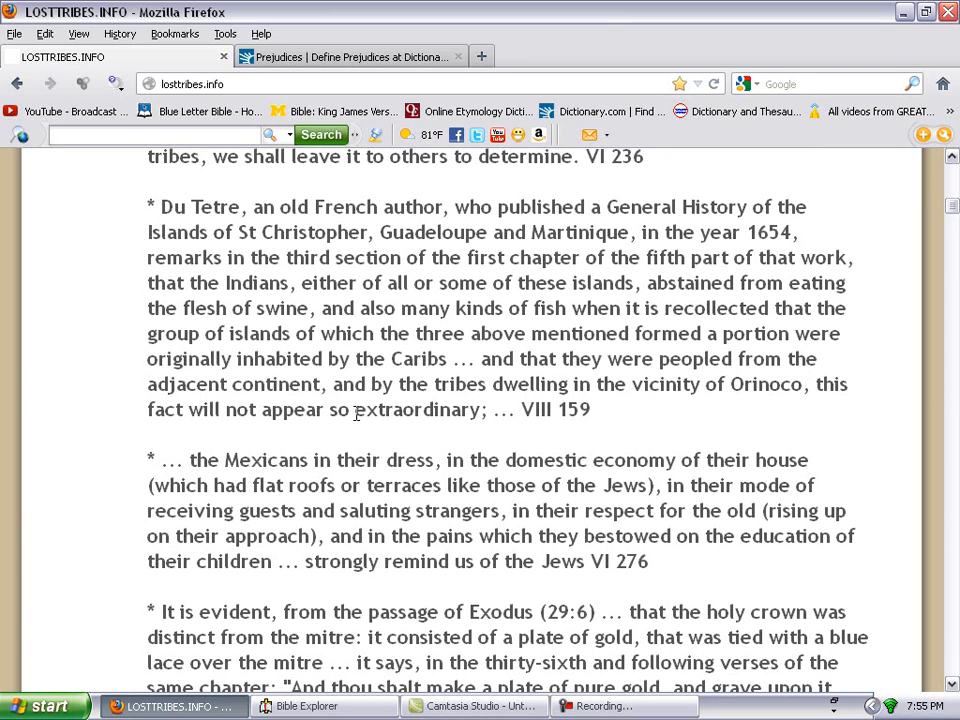
{"action": "mouse_move", "coordinate": [333, 384]}
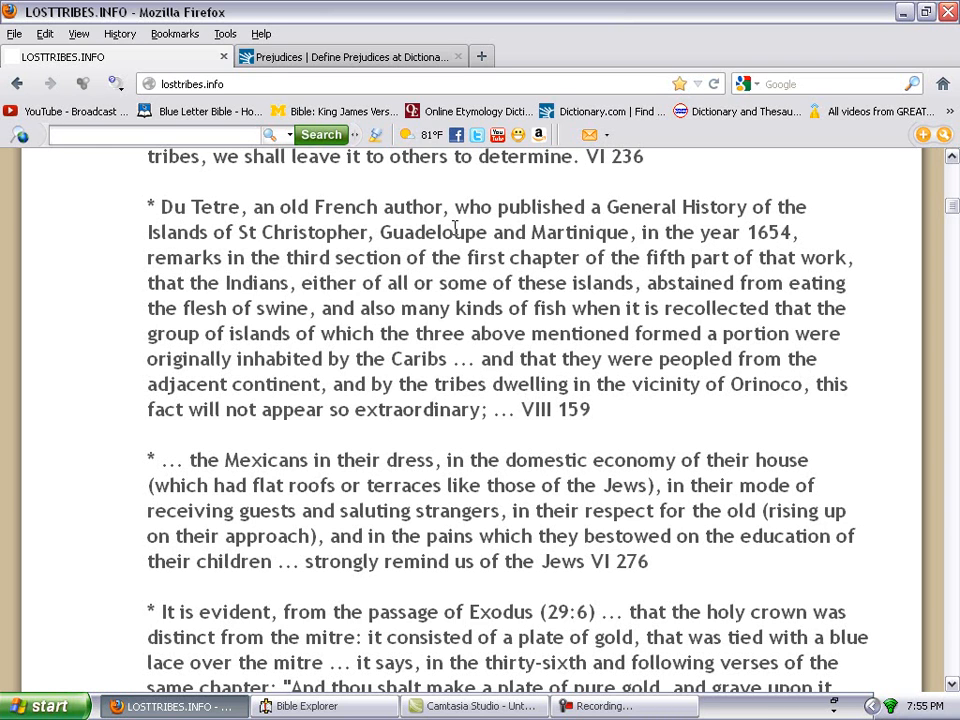
{"action": "mouse_move", "coordinate": [353, 263]}
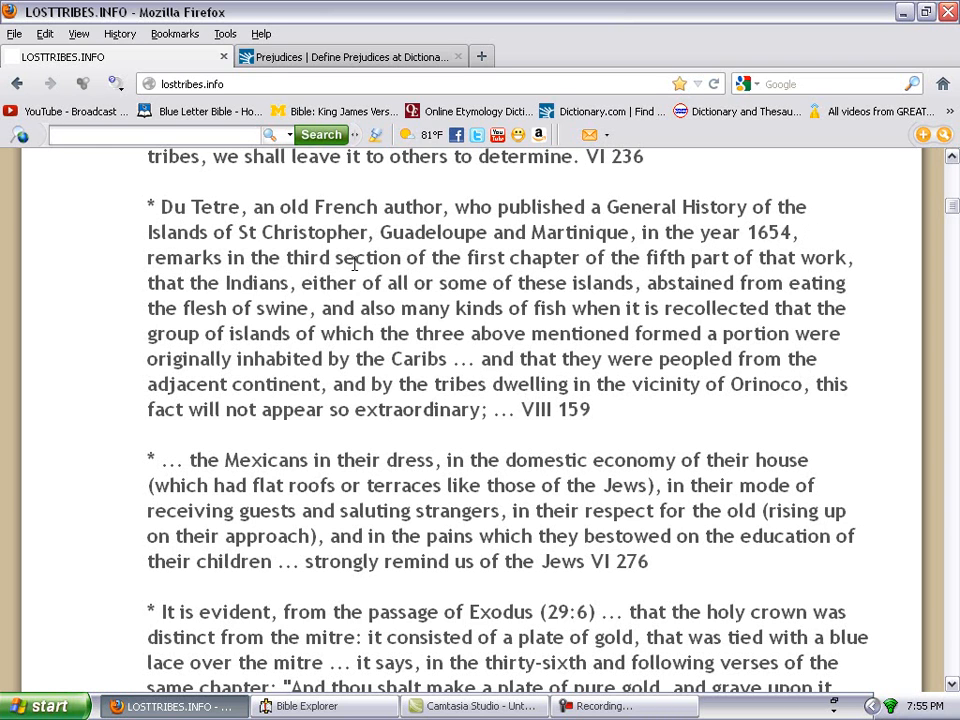
{"action": "mouse_move", "coordinate": [427, 250]}
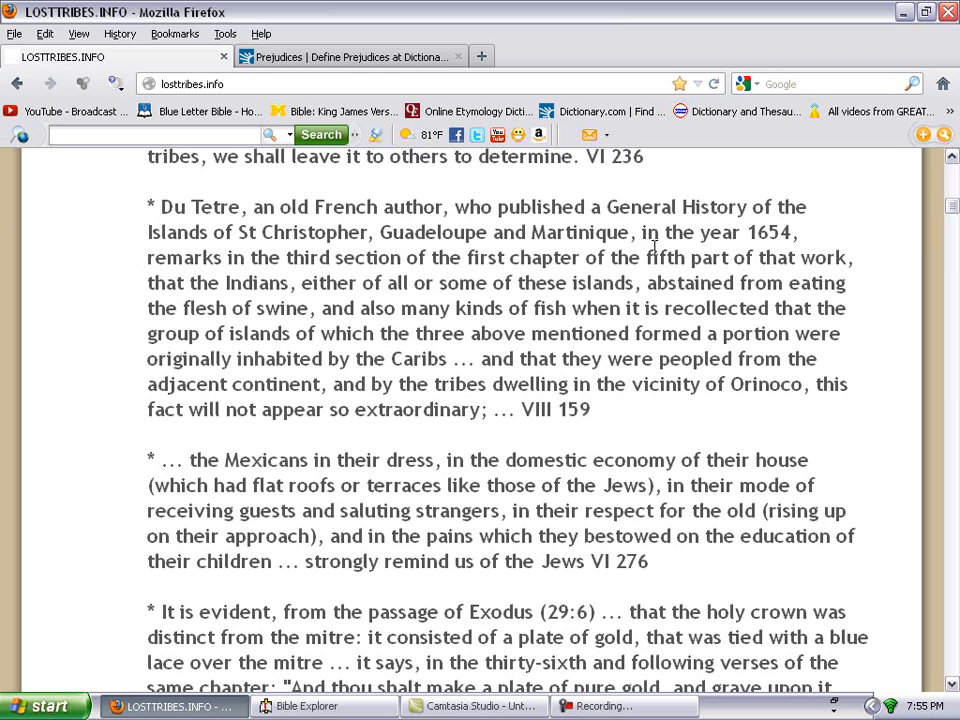
{"action": "mouse_move", "coordinate": [767, 257]}
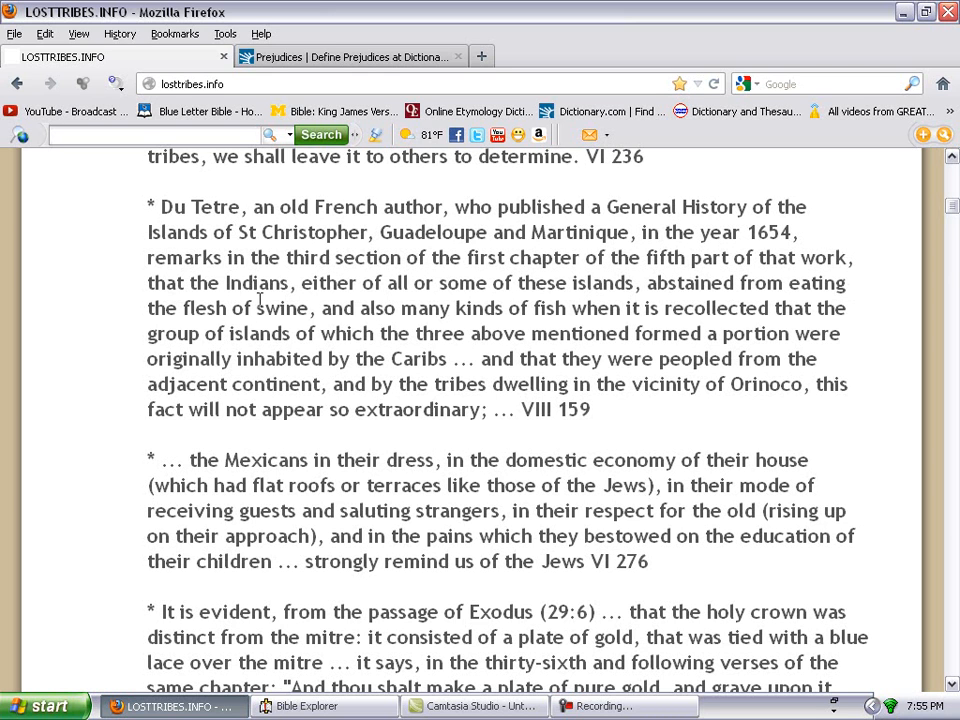
{"action": "mouse_move", "coordinate": [420, 298]}
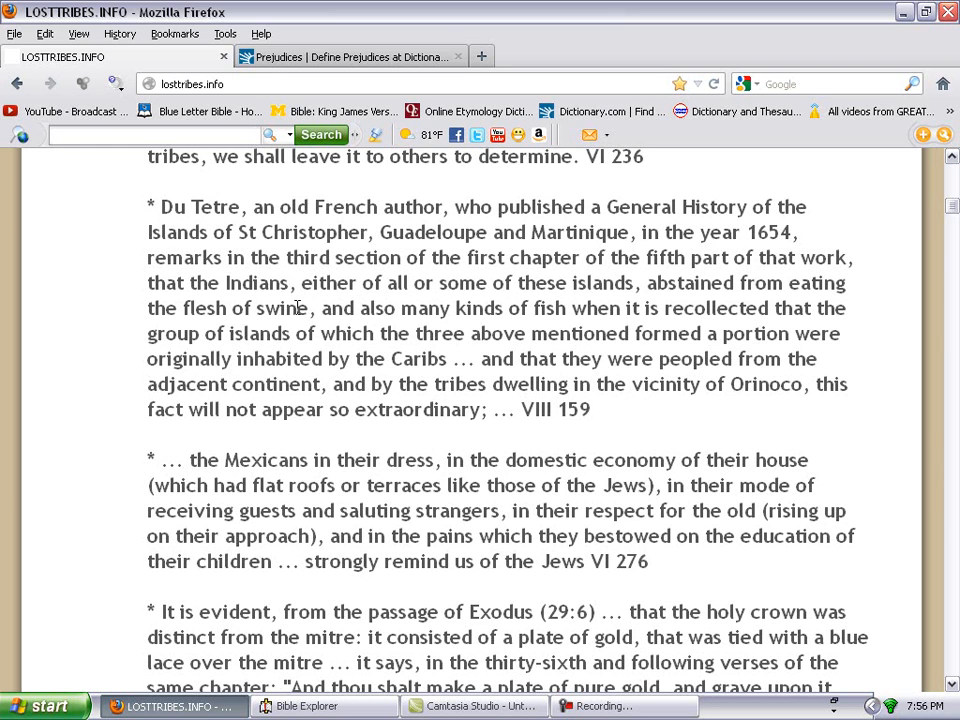
{"action": "mouse_move", "coordinate": [461, 304]}
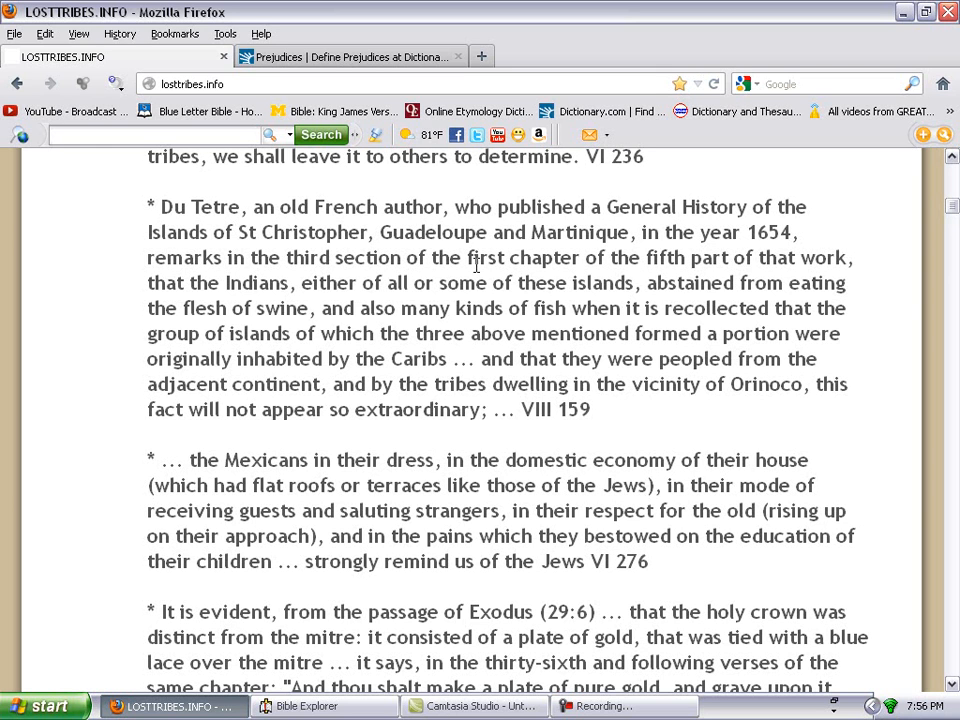
{"action": "mouse_move", "coordinate": [357, 308]}
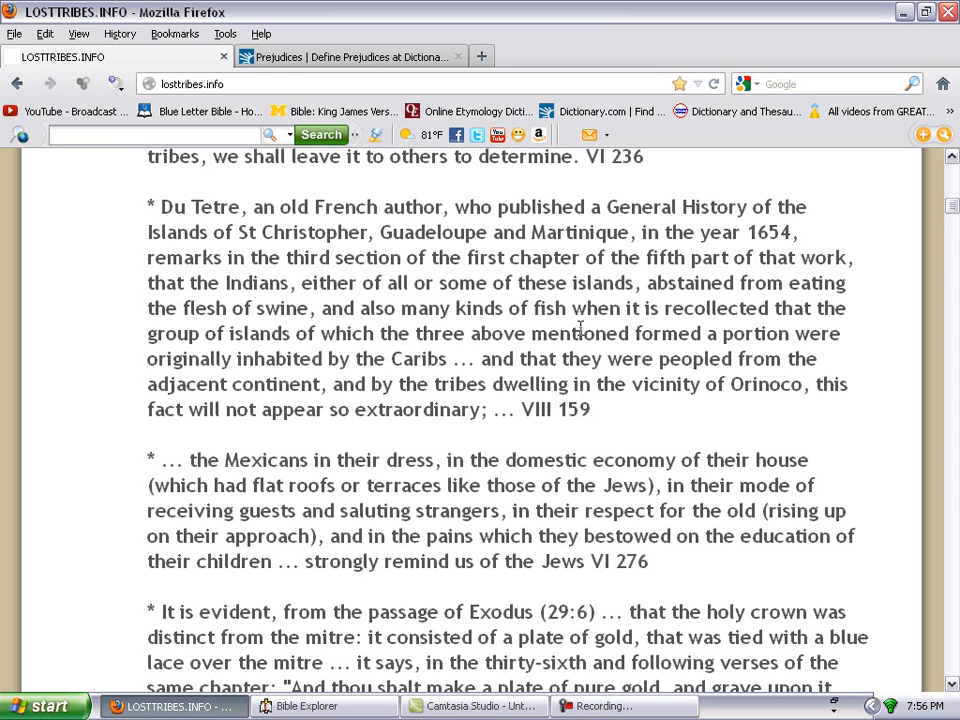
{"action": "mouse_move", "coordinate": [730, 323]}
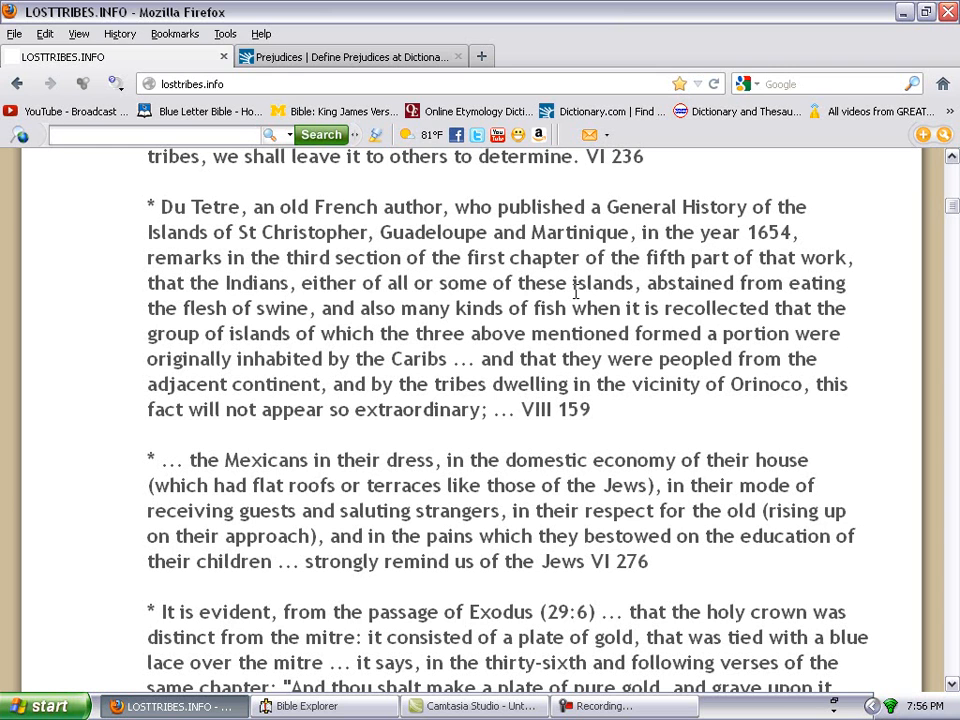
{"action": "mouse_move", "coordinate": [445, 353]}
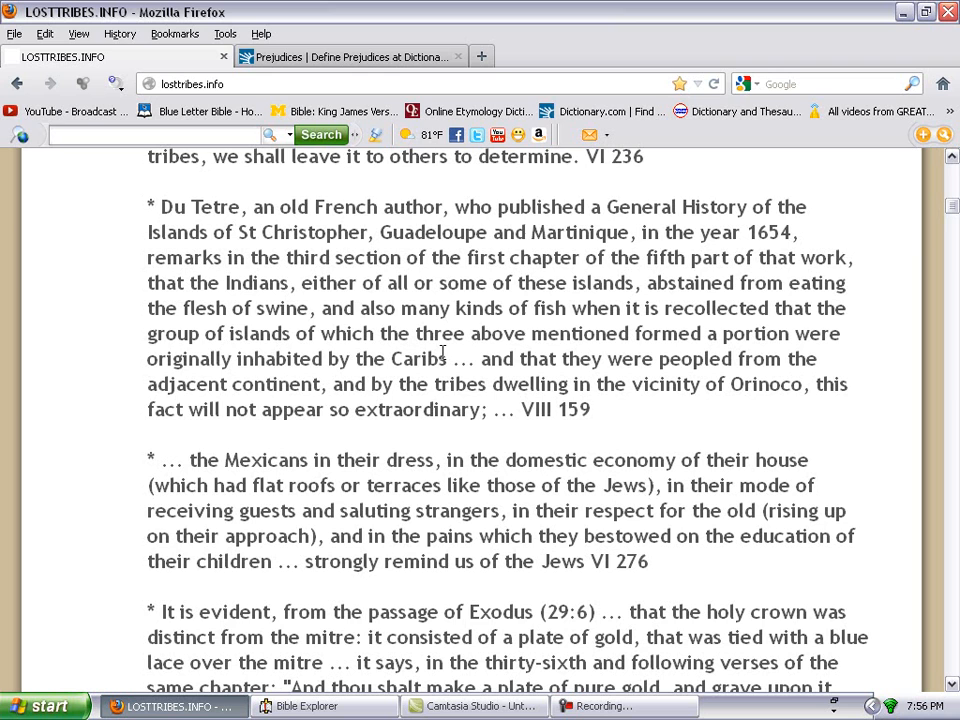
{"action": "mouse_move", "coordinate": [680, 350]}
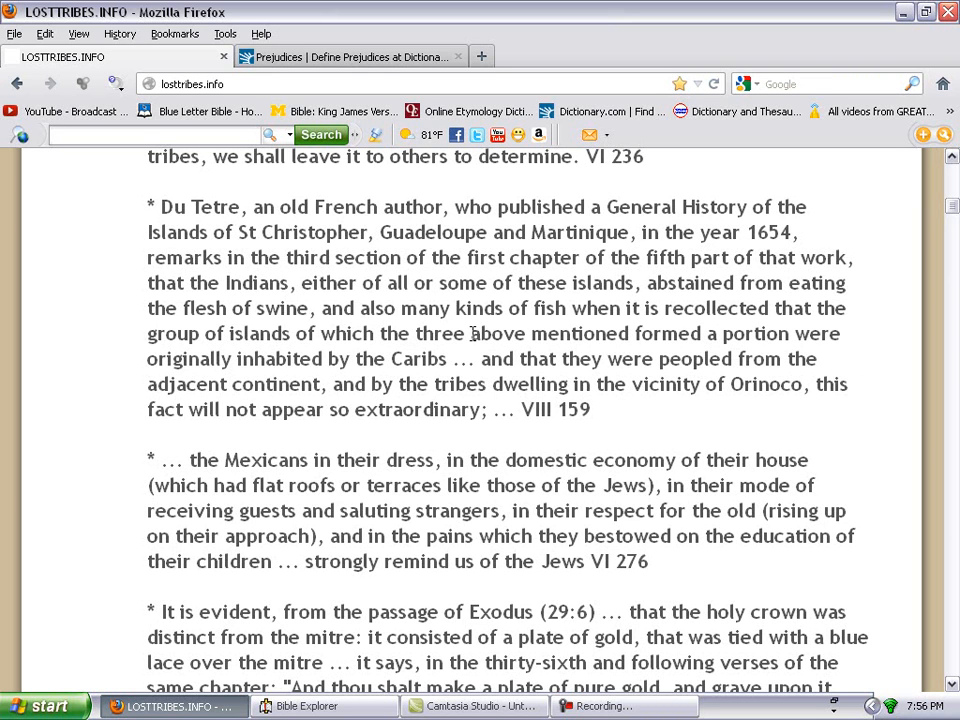
{"action": "mouse_move", "coordinate": [464, 378]}
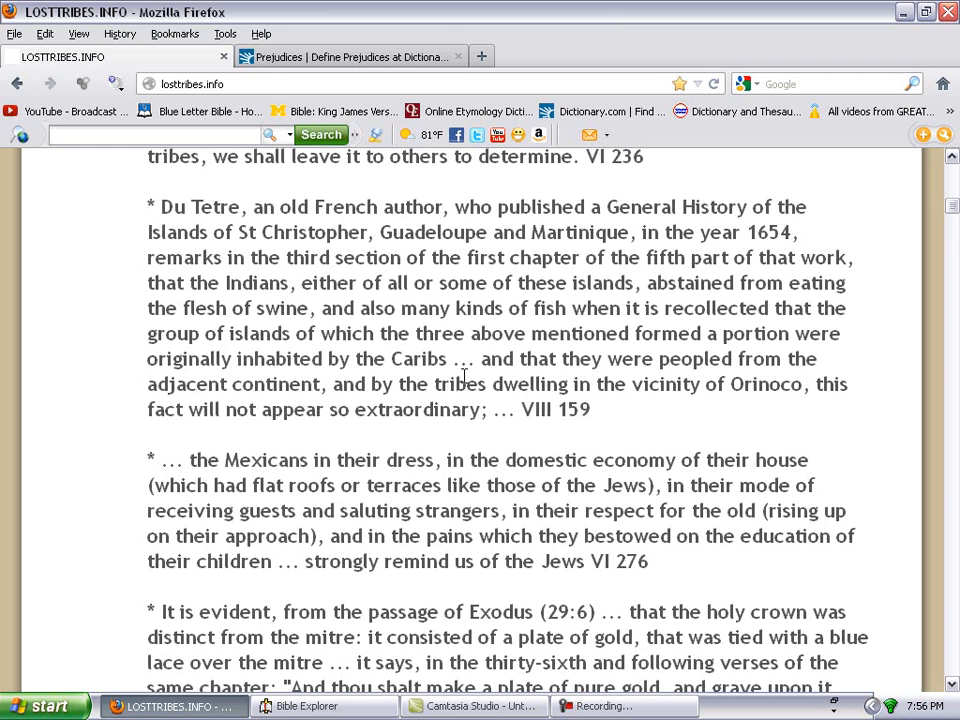
{"action": "mouse_move", "coordinate": [367, 393]}
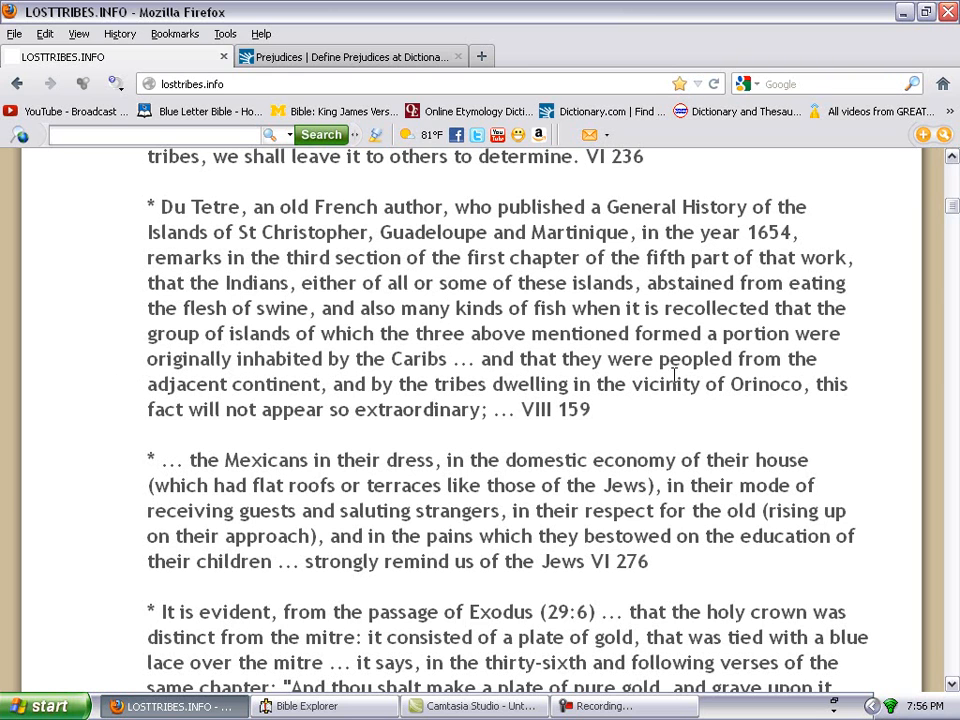
{"action": "mouse_move", "coordinate": [70, 435]}
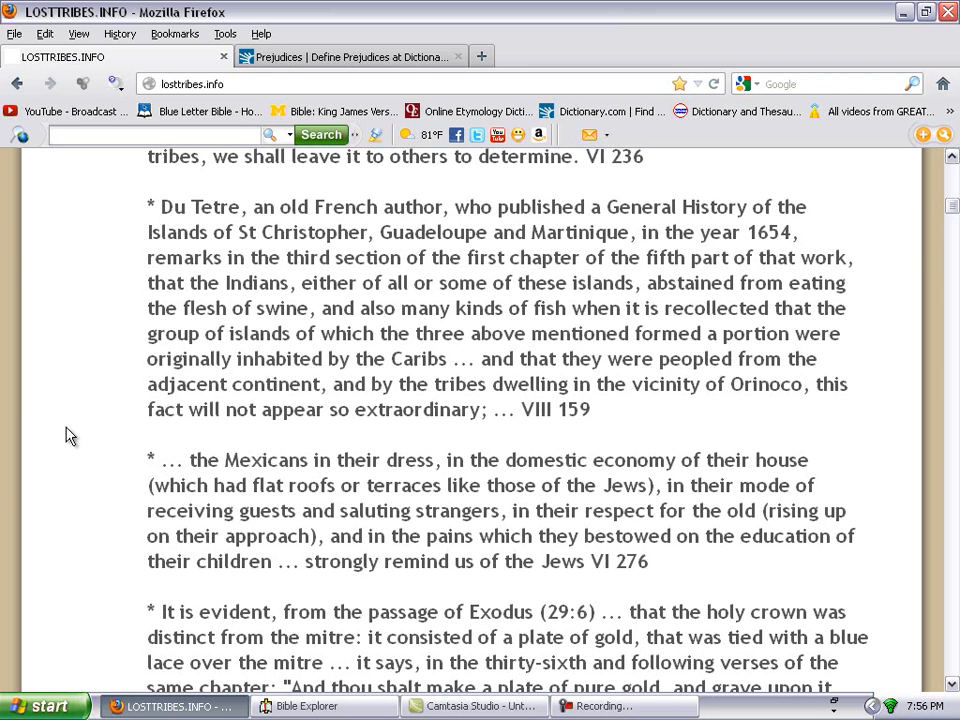
{"action": "mouse_move", "coordinate": [310, 420]}
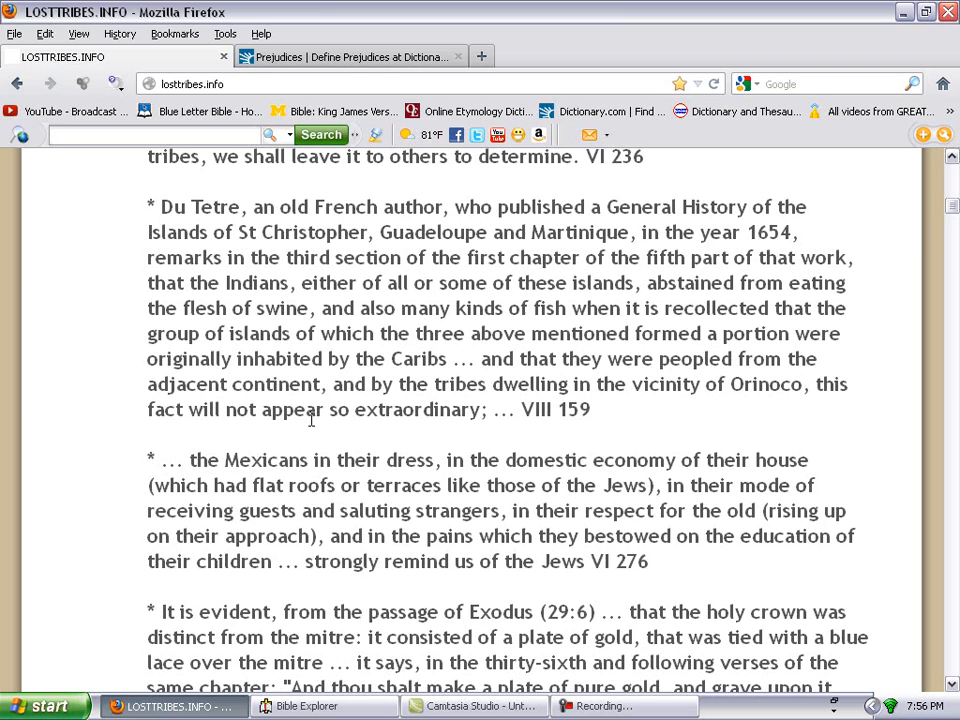
{"action": "mouse_move", "coordinate": [335, 352]}
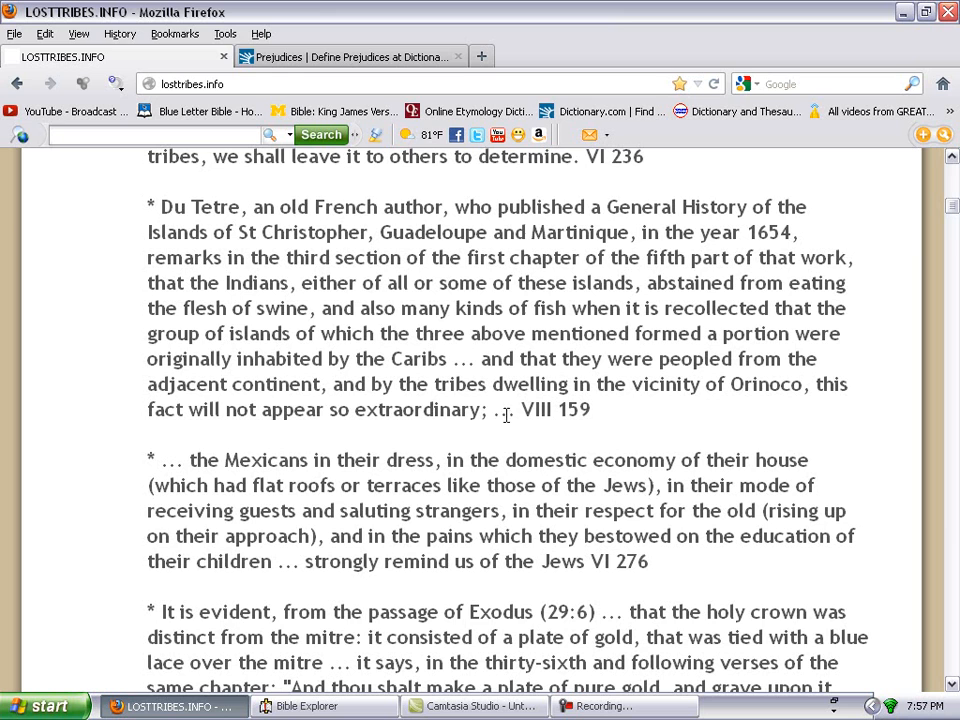
{"action": "mouse_move", "coordinate": [657, 410]}
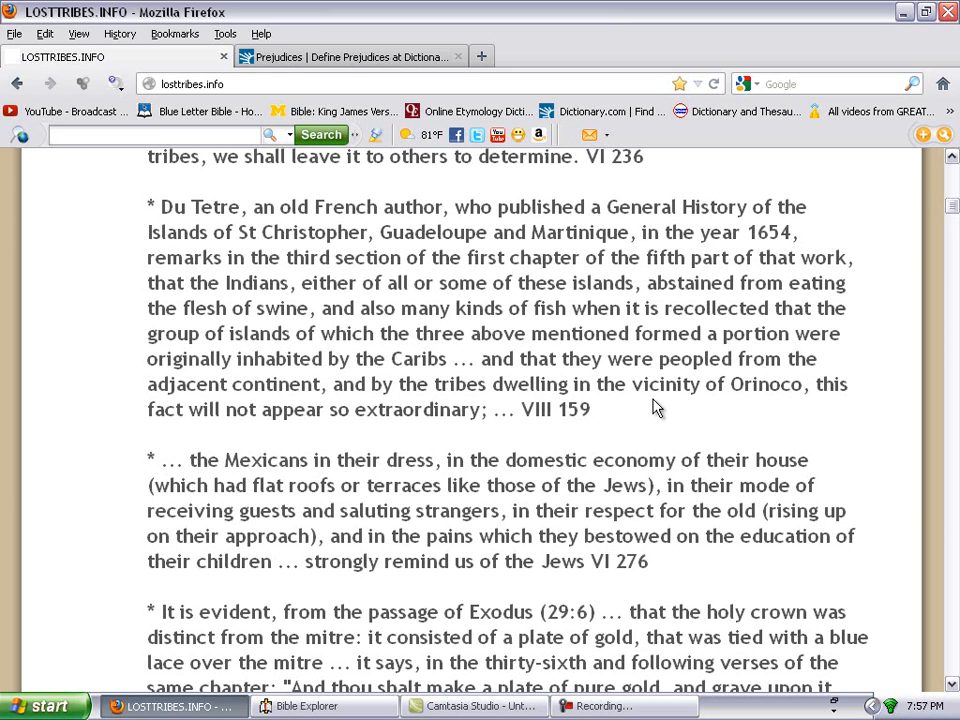
{"action": "mouse_move", "coordinate": [765, 413]}
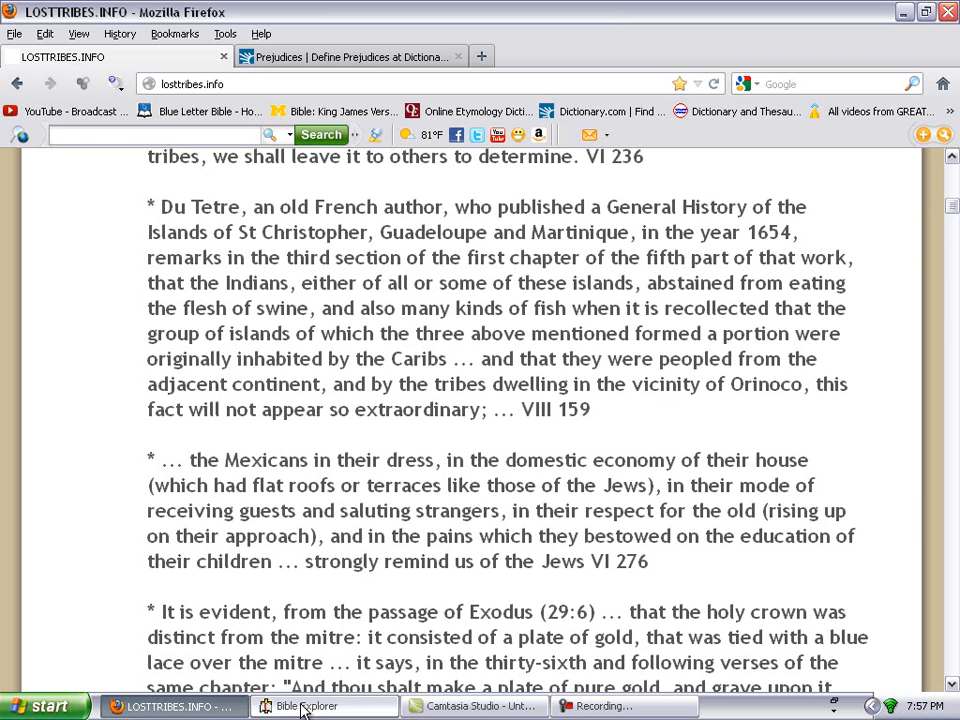
Switch to Bible Explorer and jump to Leviticus 11:9 in the King James Version.
{"action": "left_click", "coordinate": [320, 706]}
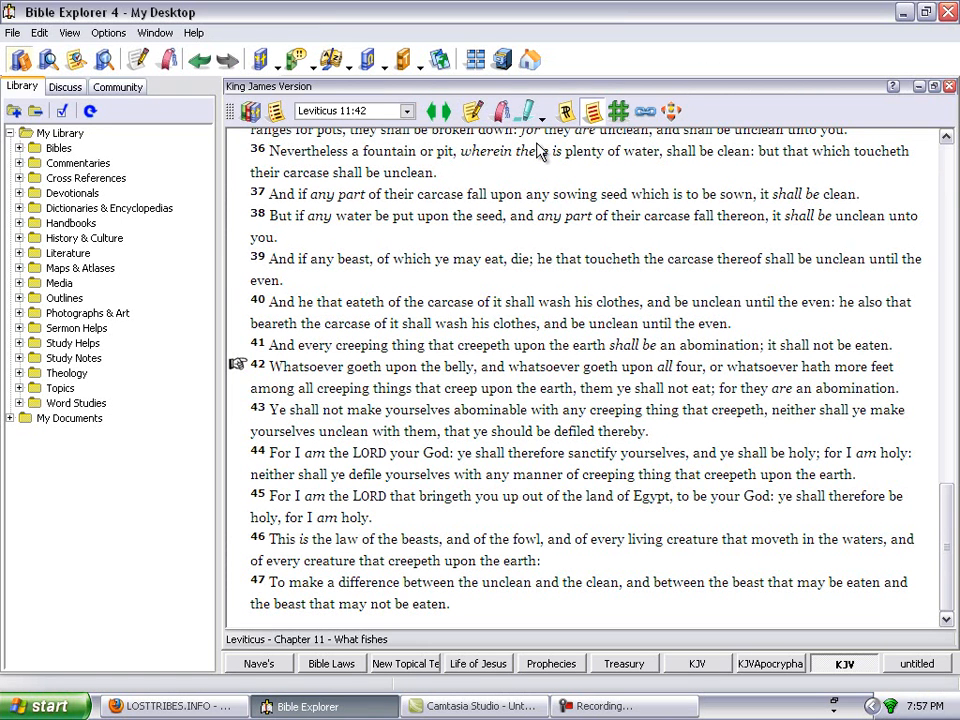
{"action": "left_click", "coordinate": [350, 110]}
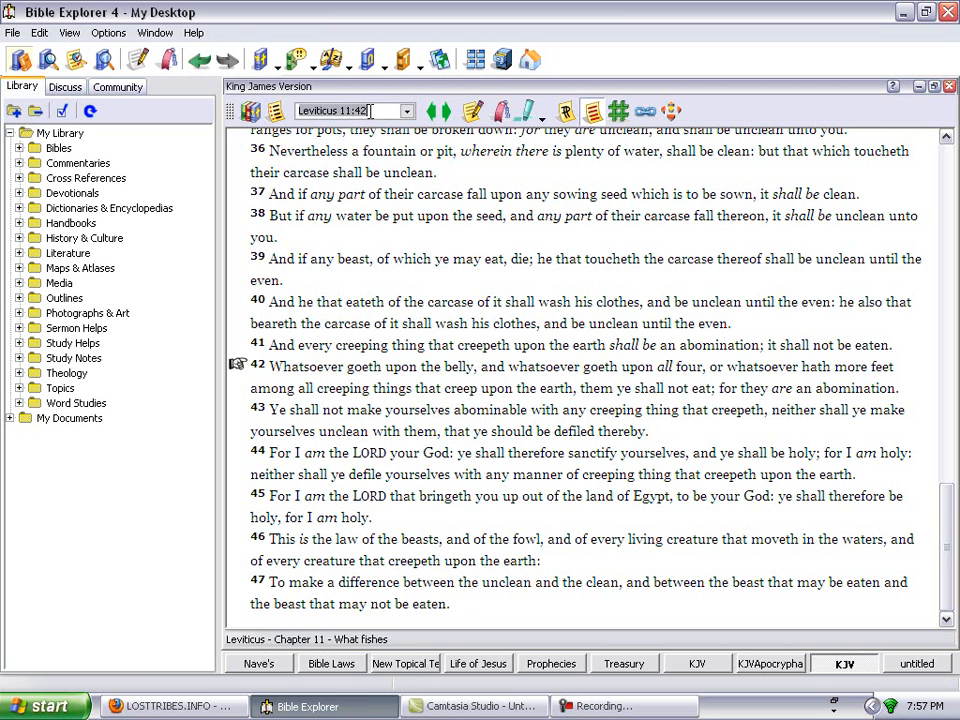
{"action": "key", "text": "Backspace"}
{"action": "type", "text": "9"}
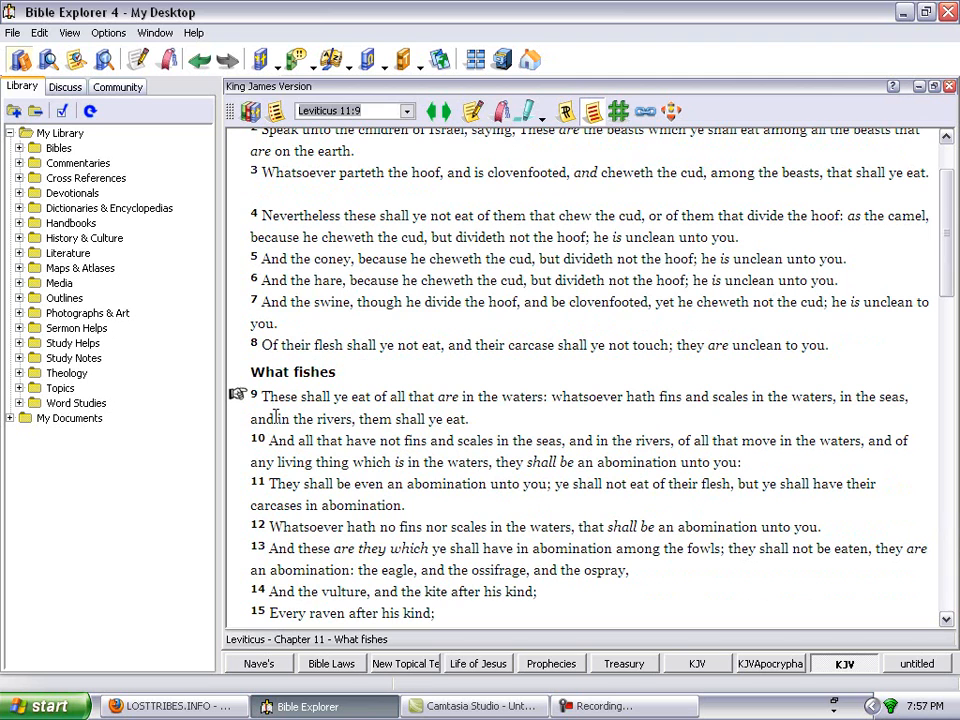
{"action": "mouse_move", "coordinate": [432, 419]}
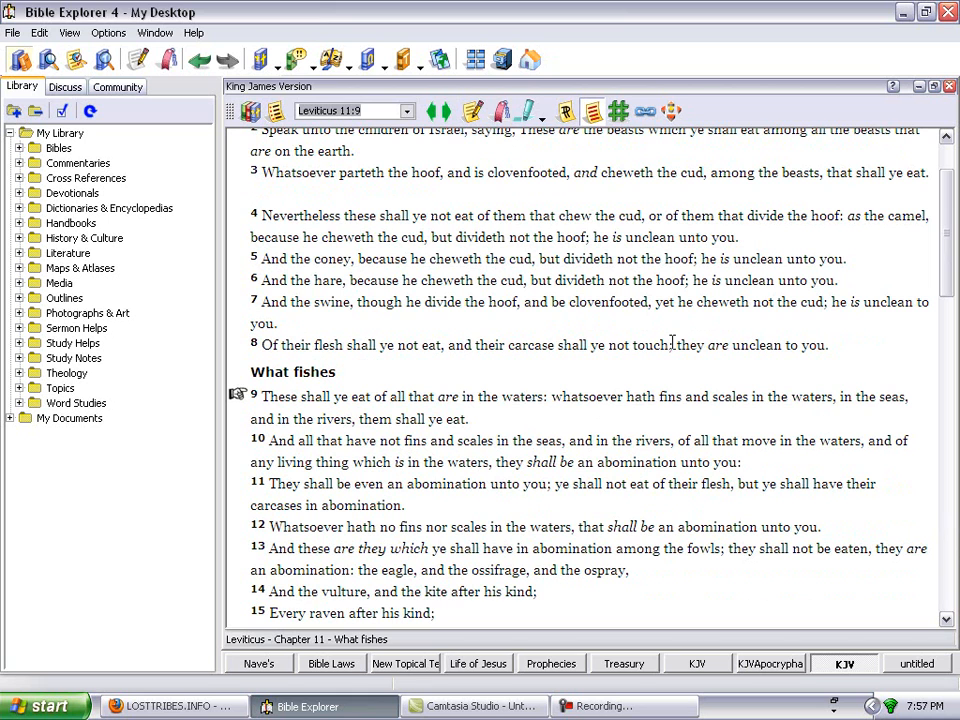
{"action": "mouse_move", "coordinate": [371, 421]}
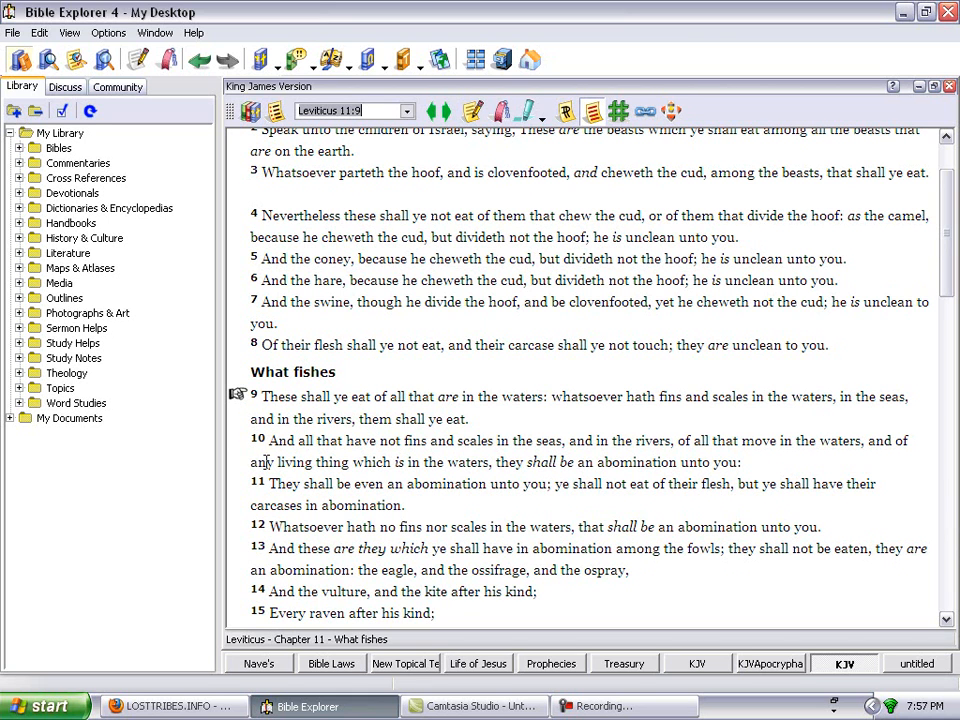
{"action": "mouse_move", "coordinate": [447, 462]}
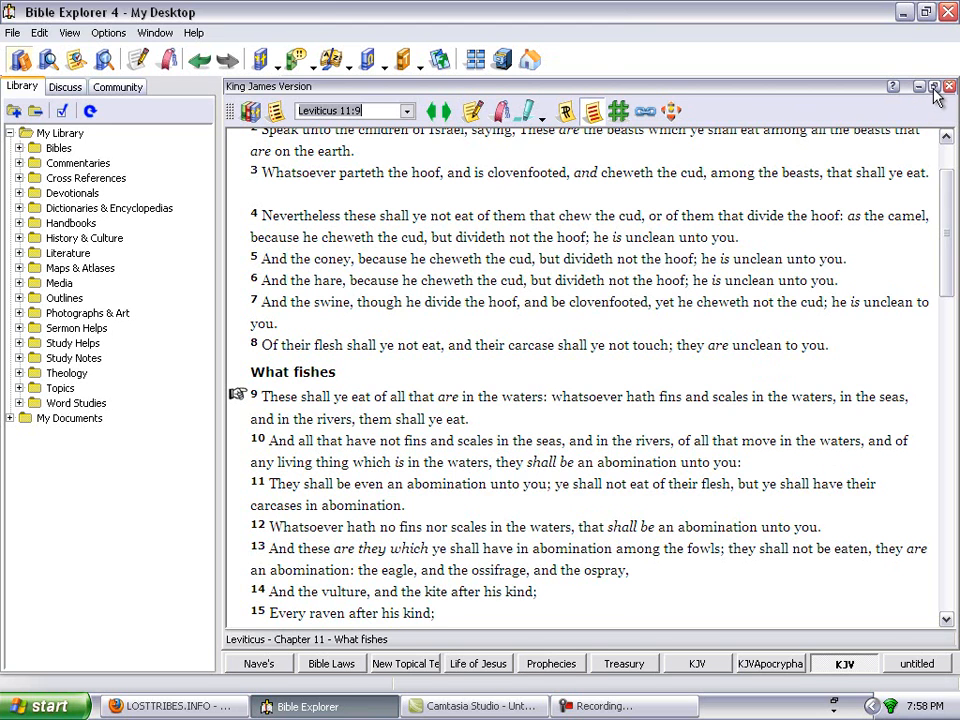
Restore the Leviticus pane and enlarge the Deuteronomy 14 pane to full view.
{"action": "left_click", "coordinate": [933, 86]}
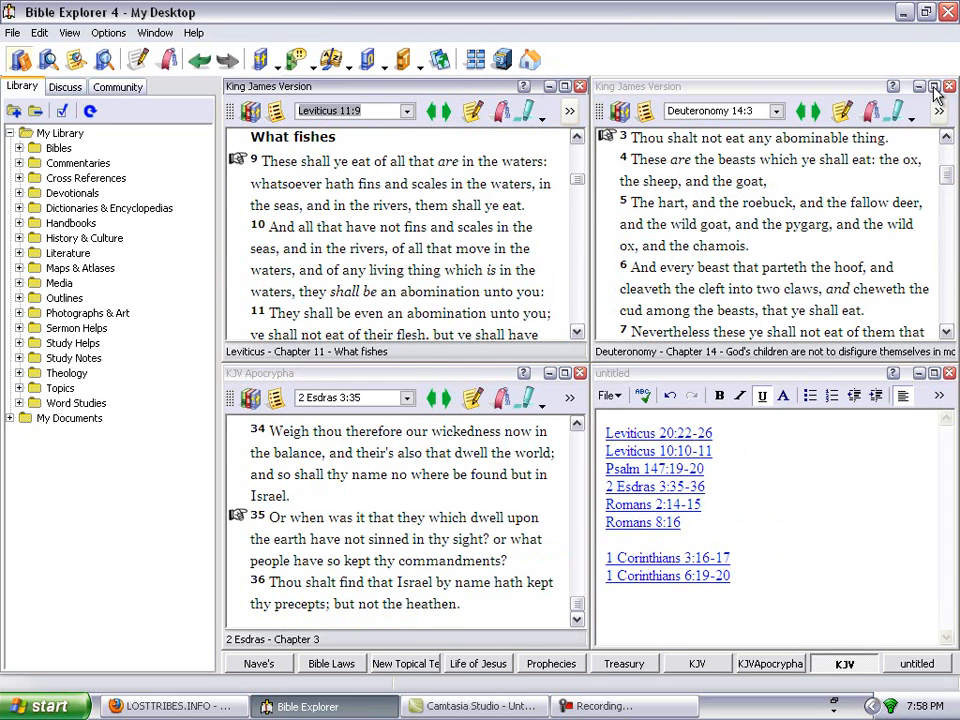
{"action": "left_click", "coordinate": [933, 86]}
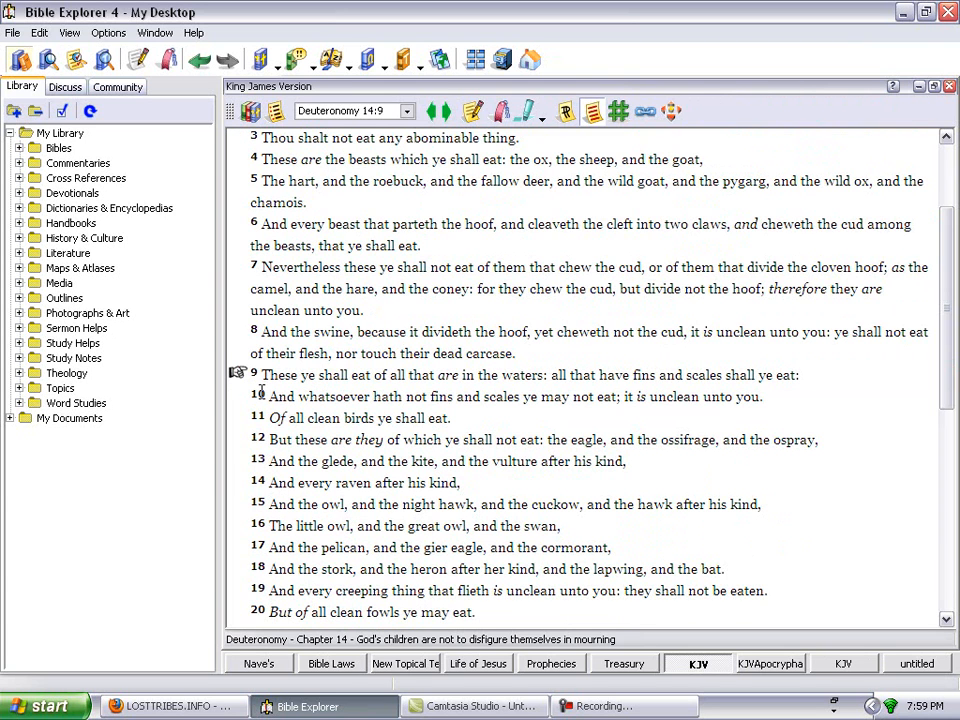
{"action": "mouse_move", "coordinate": [400, 392]}
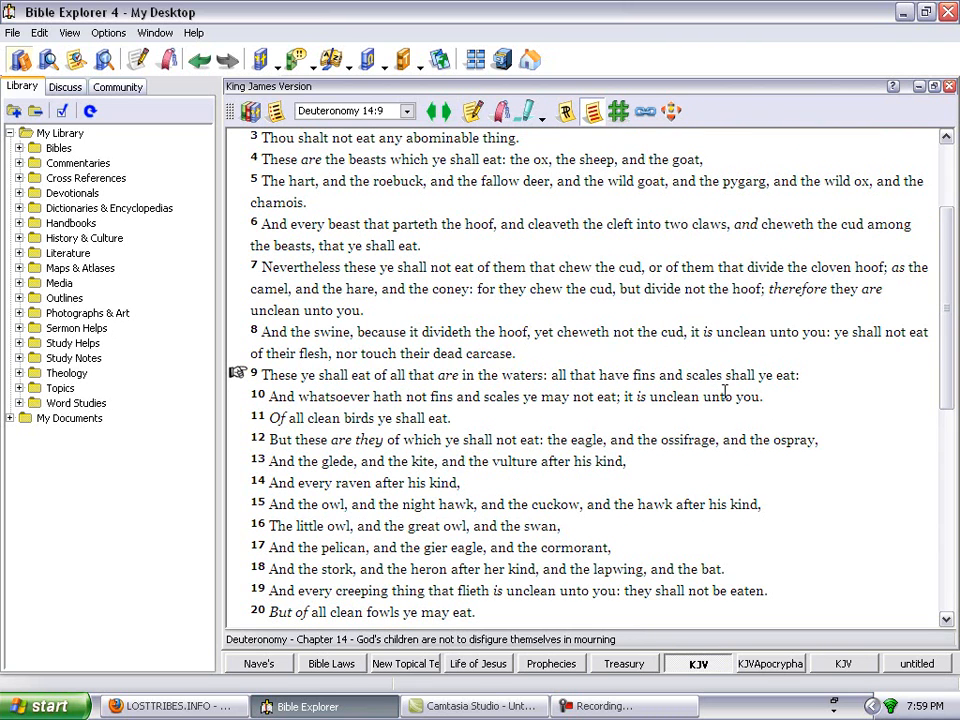
{"action": "mouse_move", "coordinate": [332, 413]}
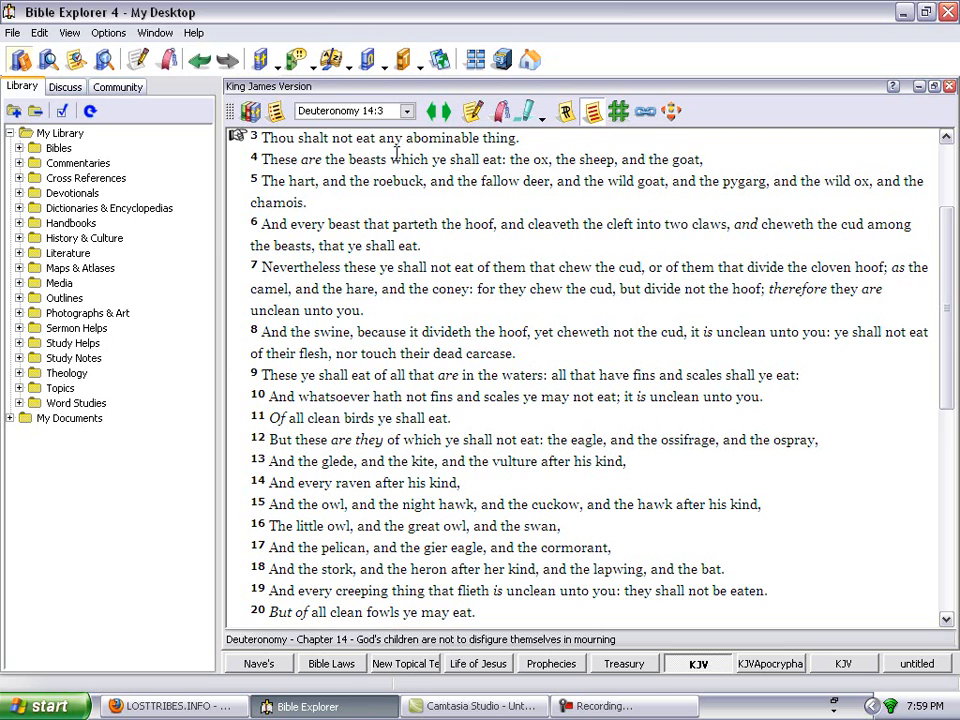
{"action": "mouse_move", "coordinate": [545, 158]}
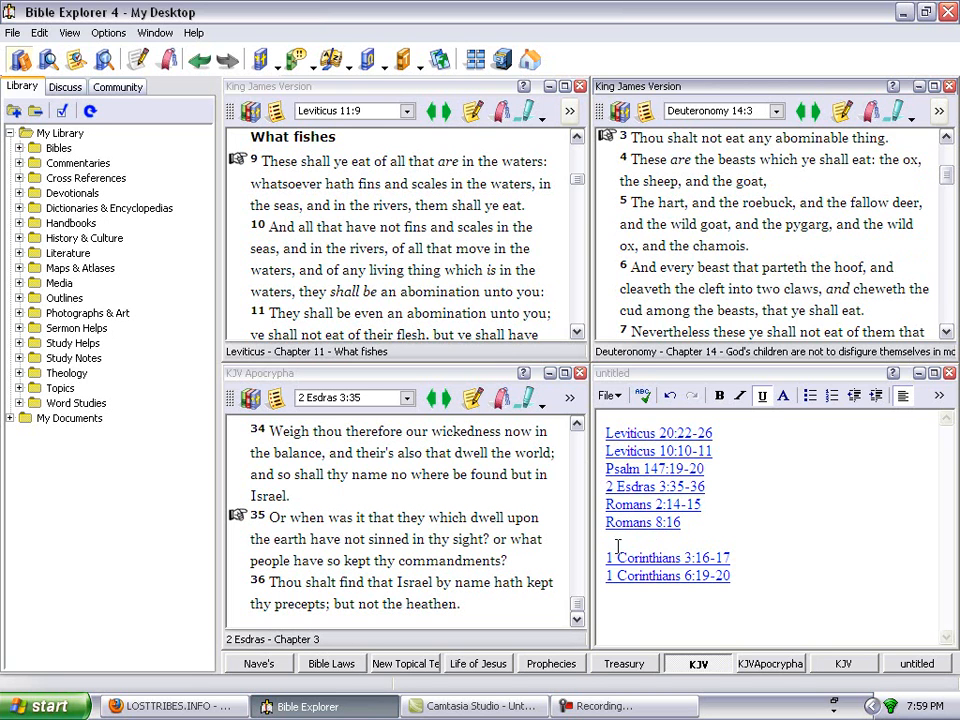
{"action": "mouse_move", "coordinate": [775, 570]}
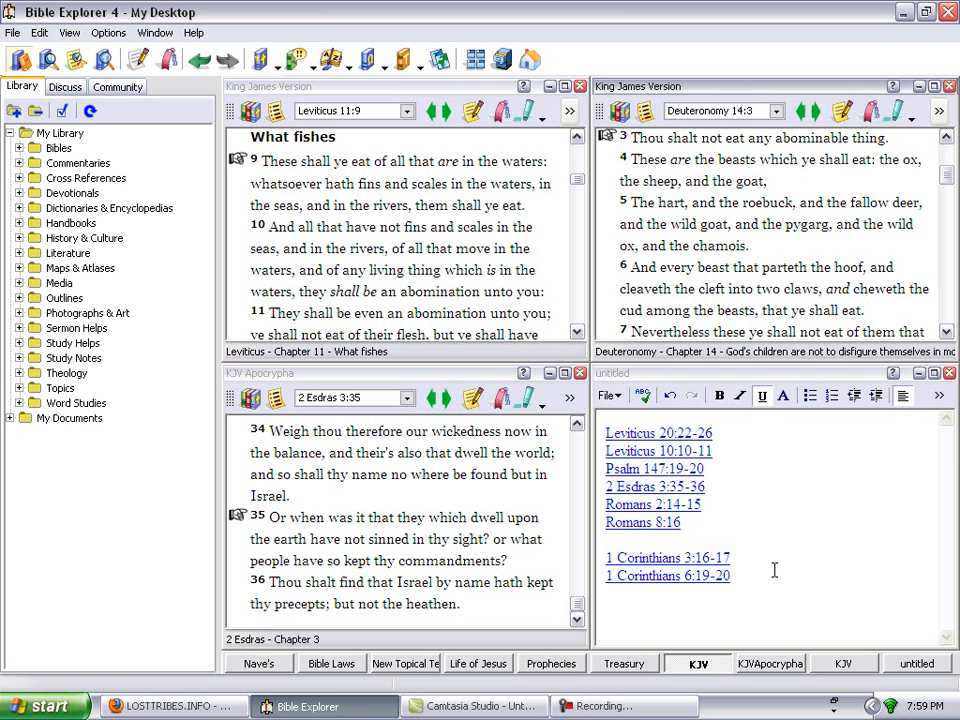
{"action": "mouse_move", "coordinate": [710, 568]}
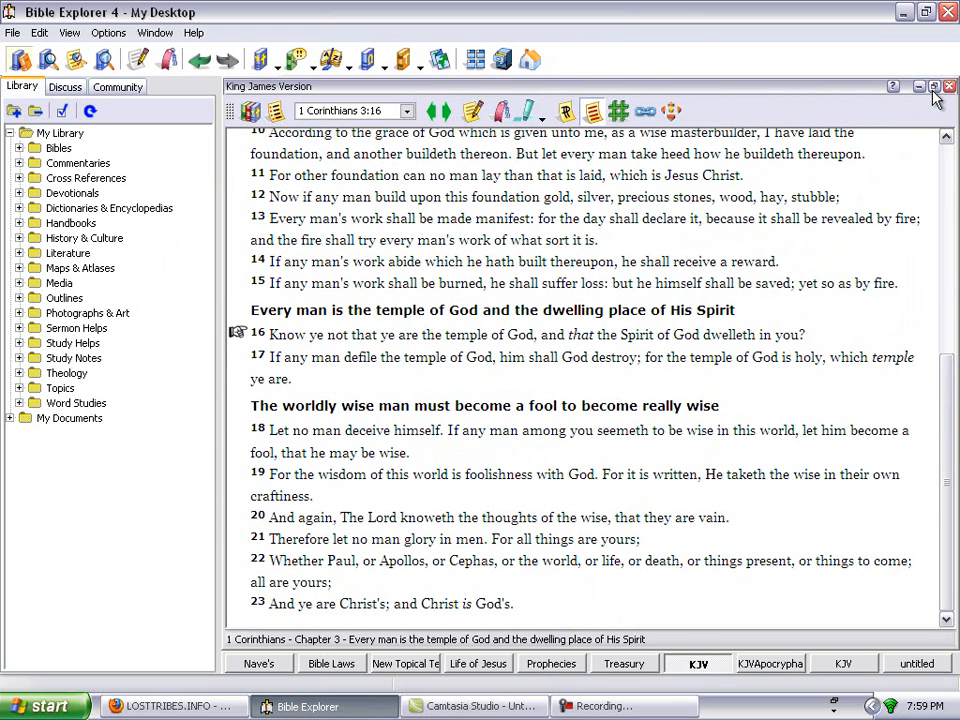
{"action": "mouse_move", "coordinate": [537, 358]}
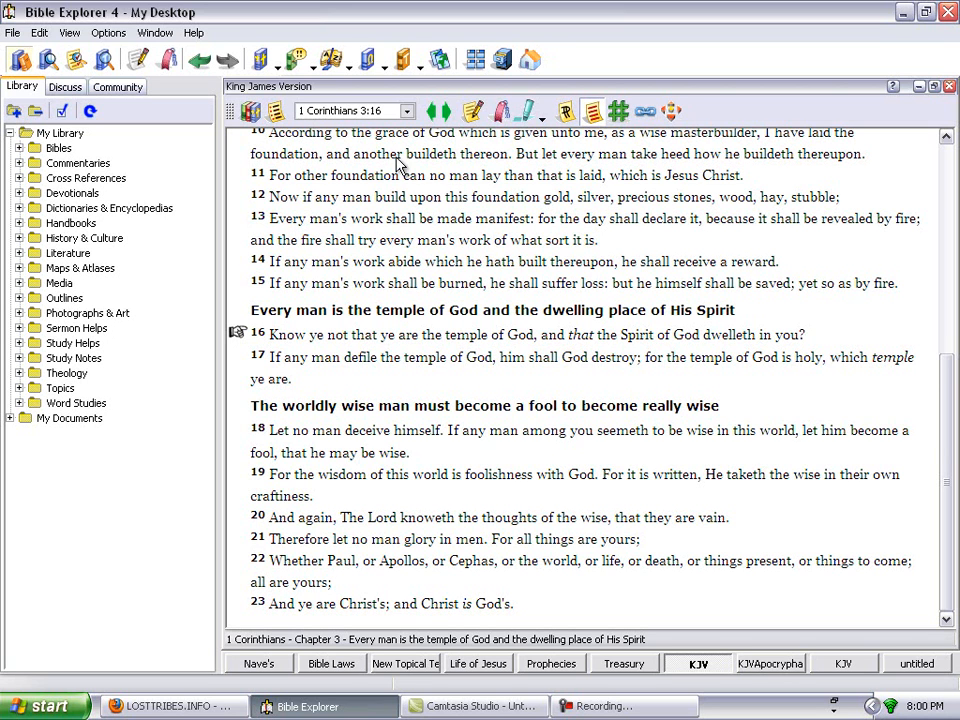
{"action": "mouse_move", "coordinate": [257, 352]}
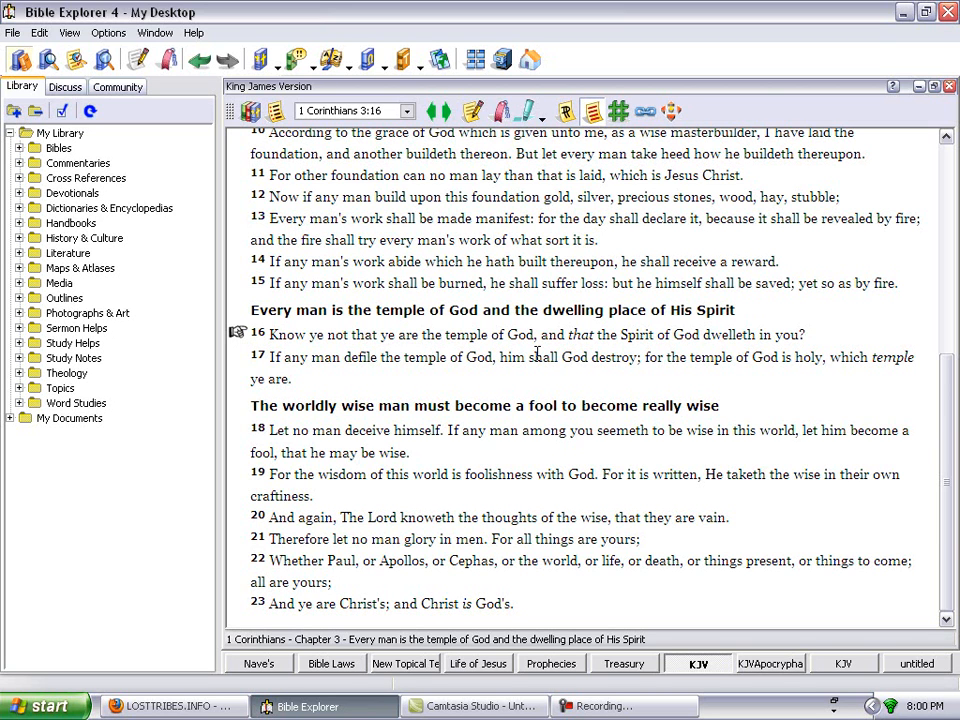
{"action": "mouse_move", "coordinate": [752, 353]}
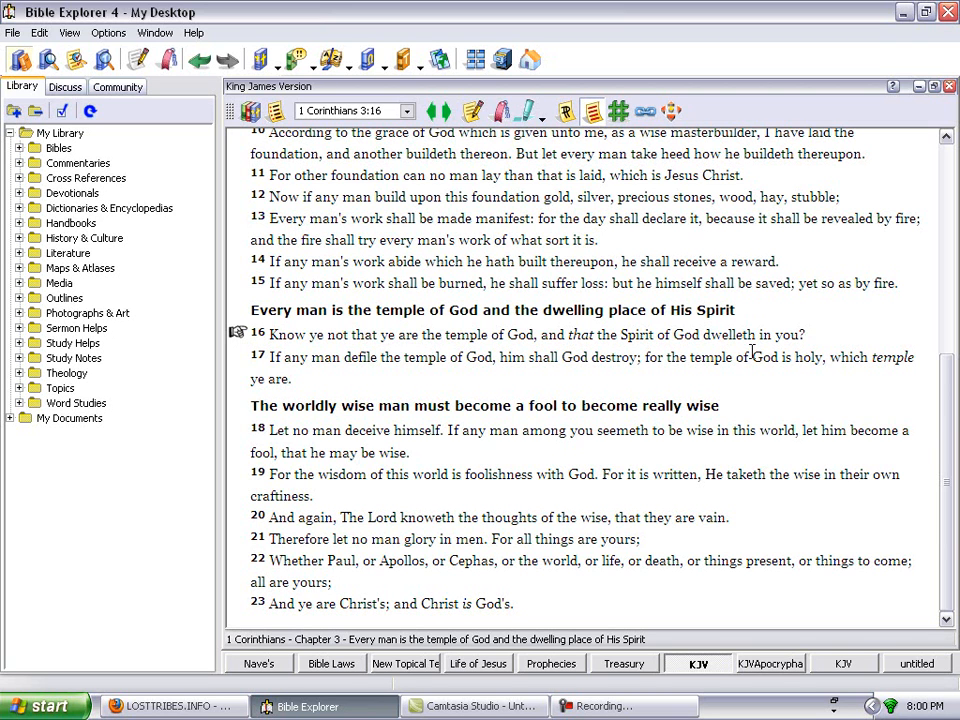
{"action": "mouse_move", "coordinate": [670, 315]}
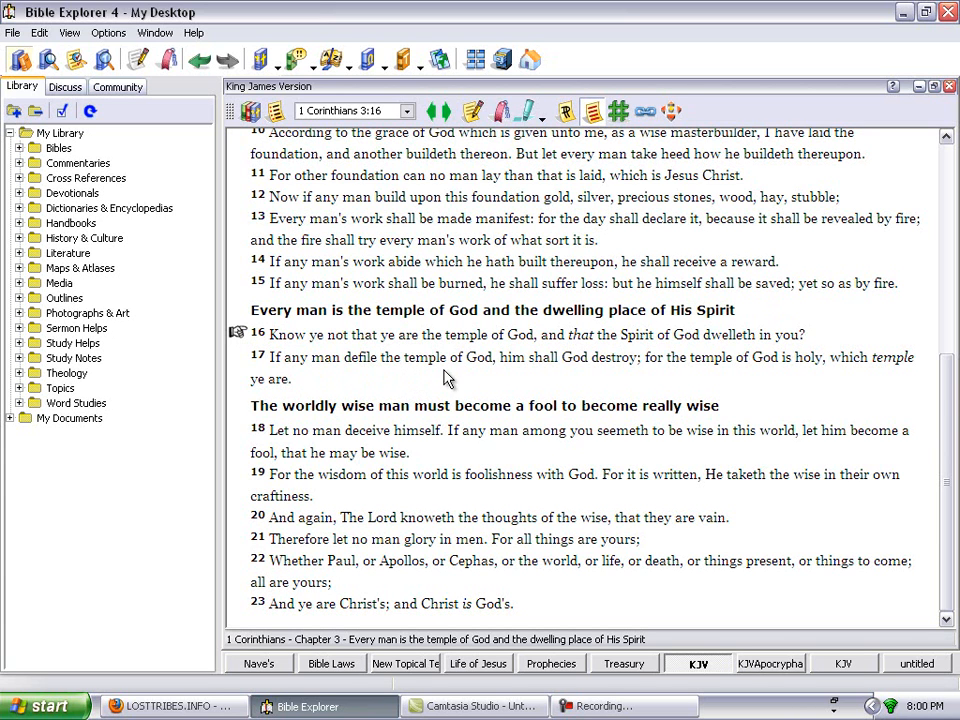
{"action": "mouse_move", "coordinate": [560, 378]}
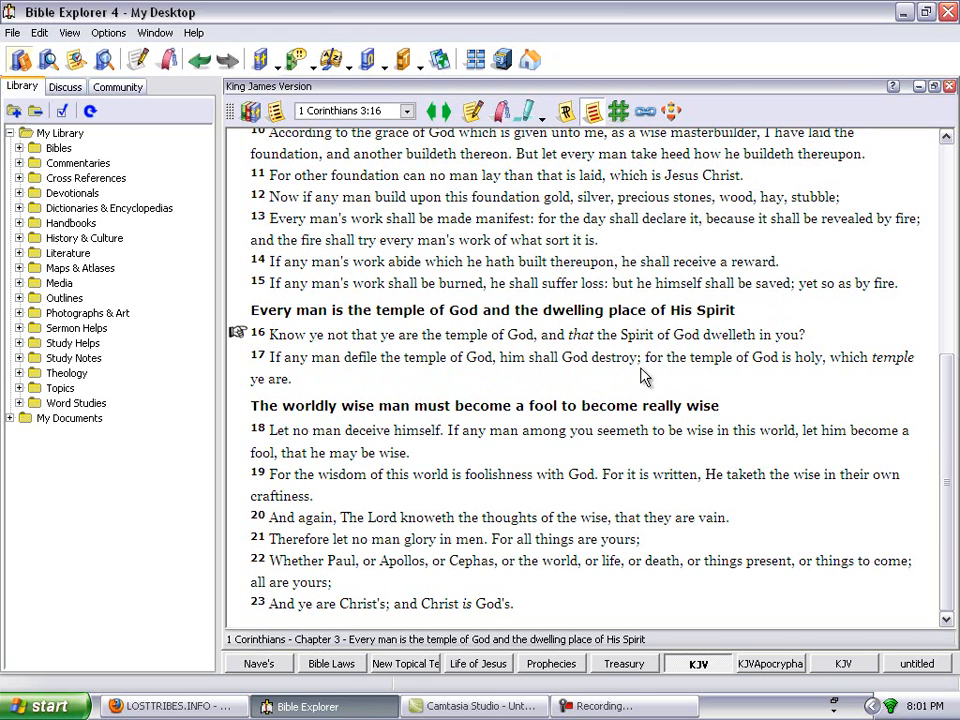
{"action": "mouse_move", "coordinate": [840, 380]}
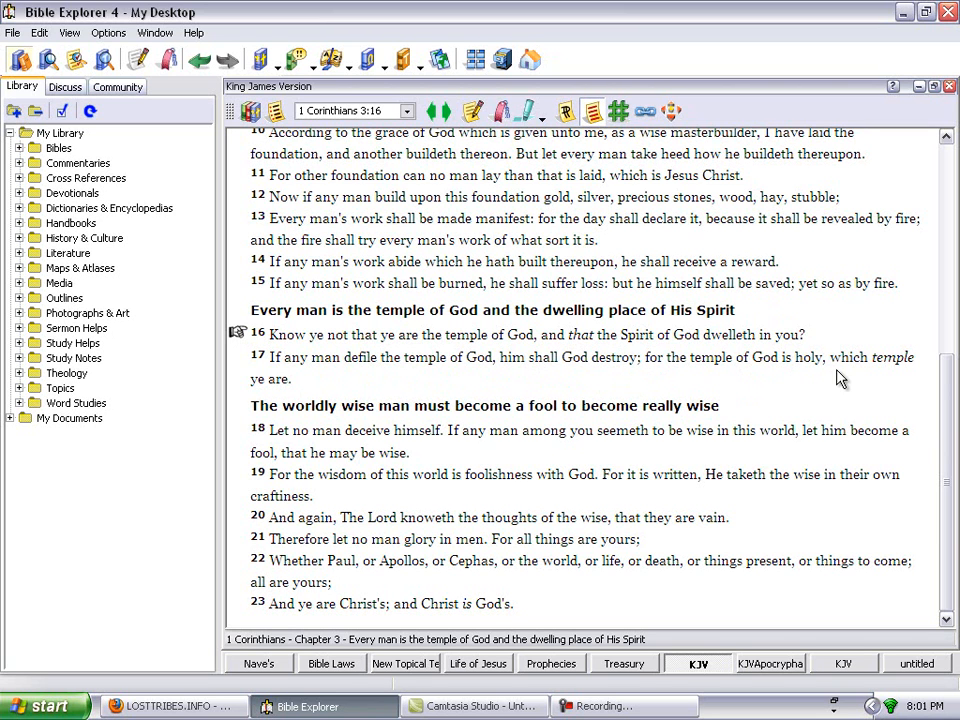
{"action": "mouse_move", "coordinate": [398, 395]}
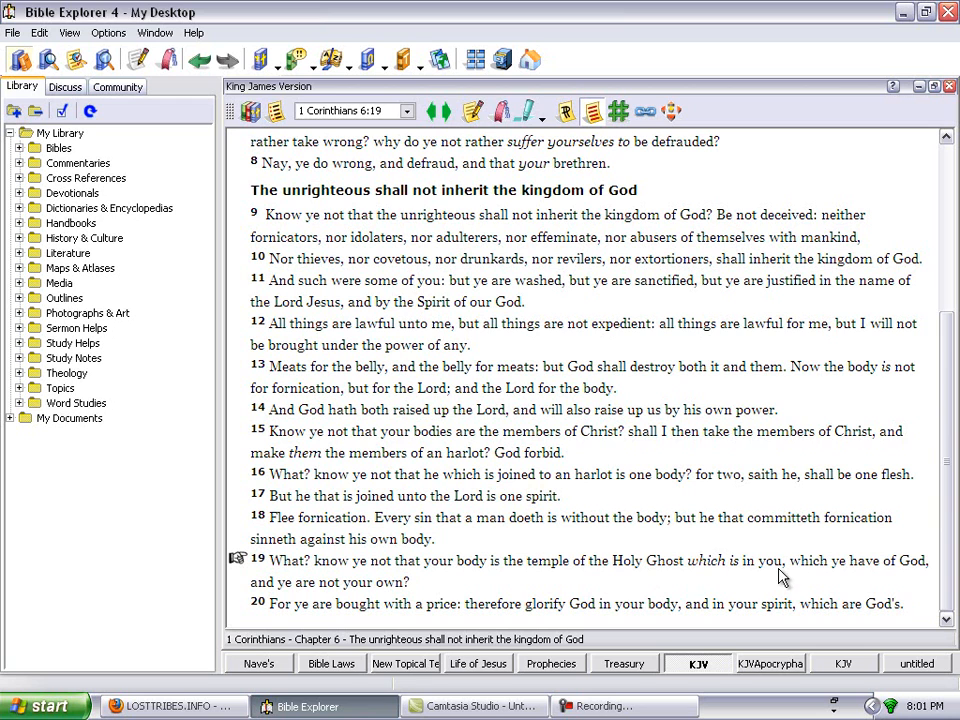
{"action": "mouse_move", "coordinate": [932, 583]}
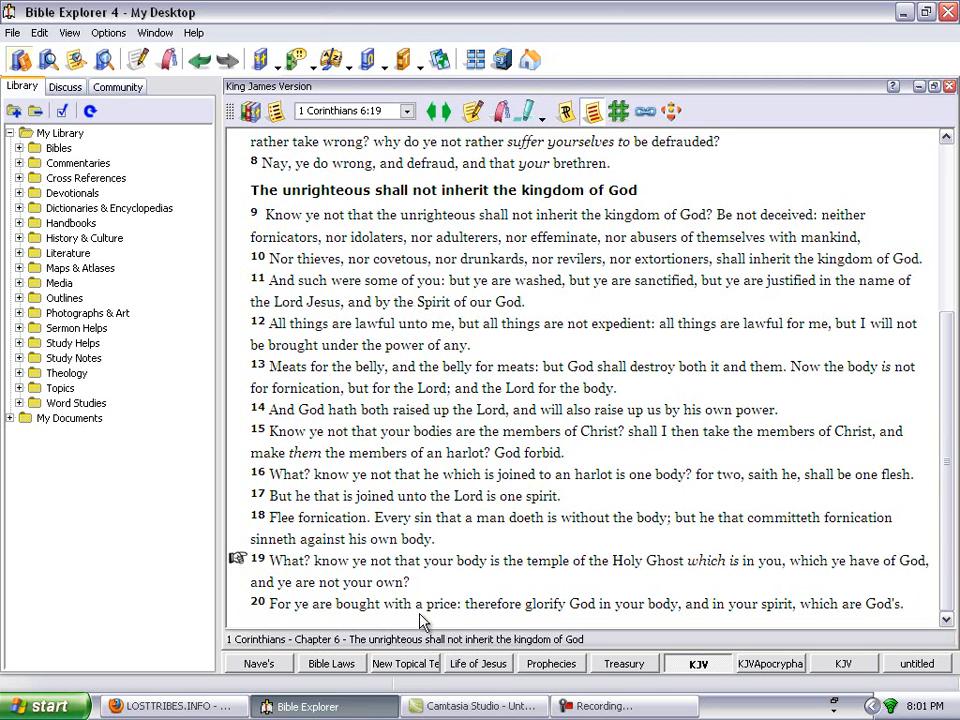
{"action": "mouse_move", "coordinate": [603, 630]}
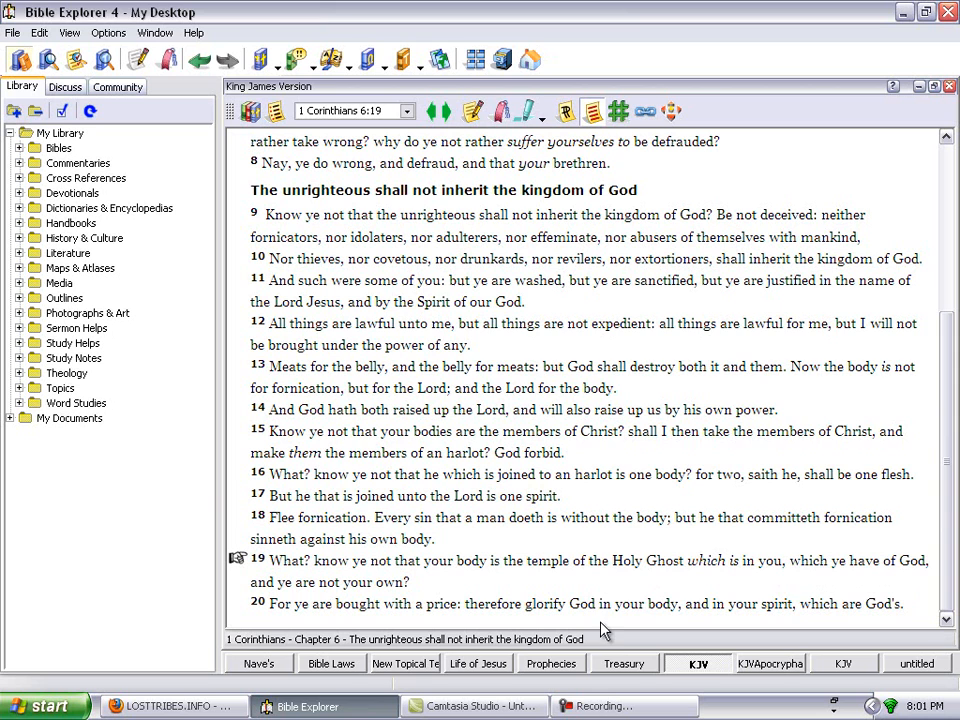
{"action": "mouse_move", "coordinate": [758, 628]}
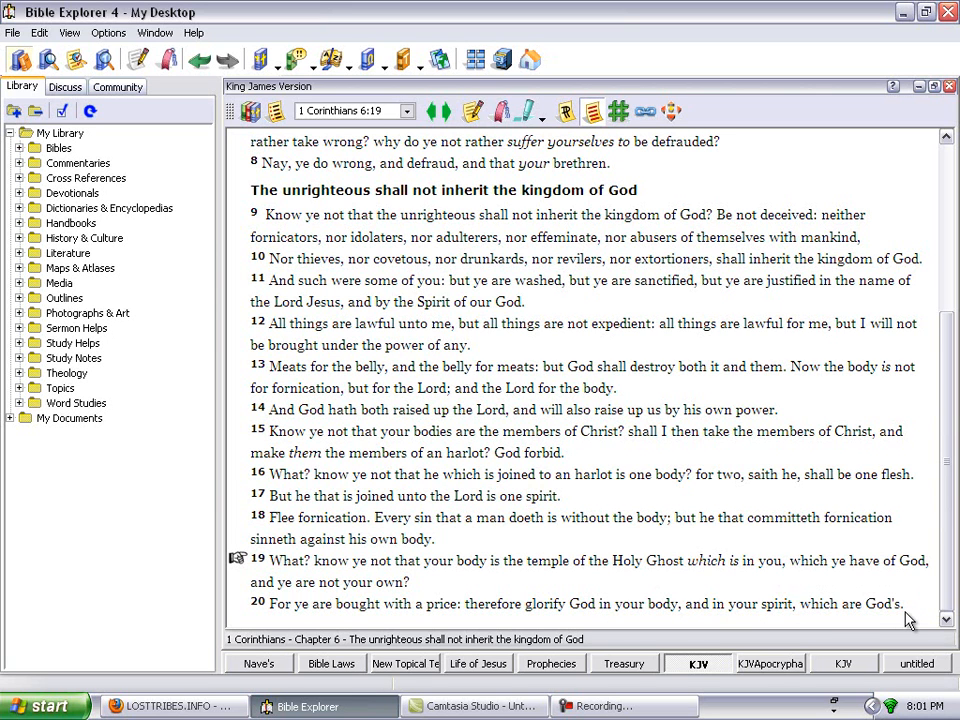
{"action": "mouse_move", "coordinate": [855, 367]}
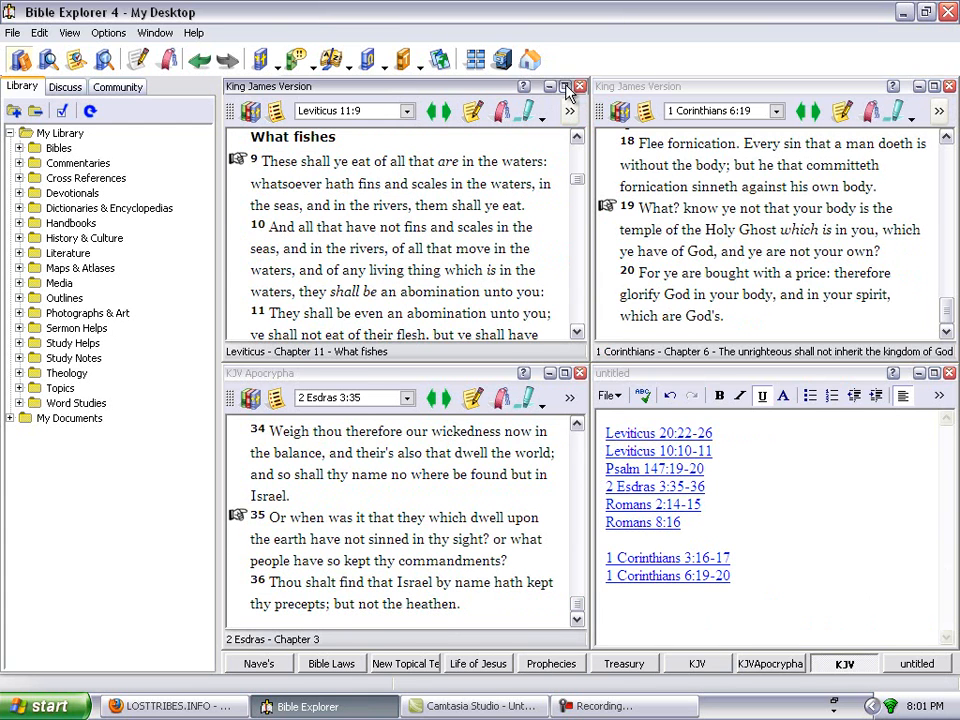
Enlarge the Leviticus 11 pane to full view for verses 44–47 on holiness.
{"action": "left_click", "coordinate": [564, 86]}
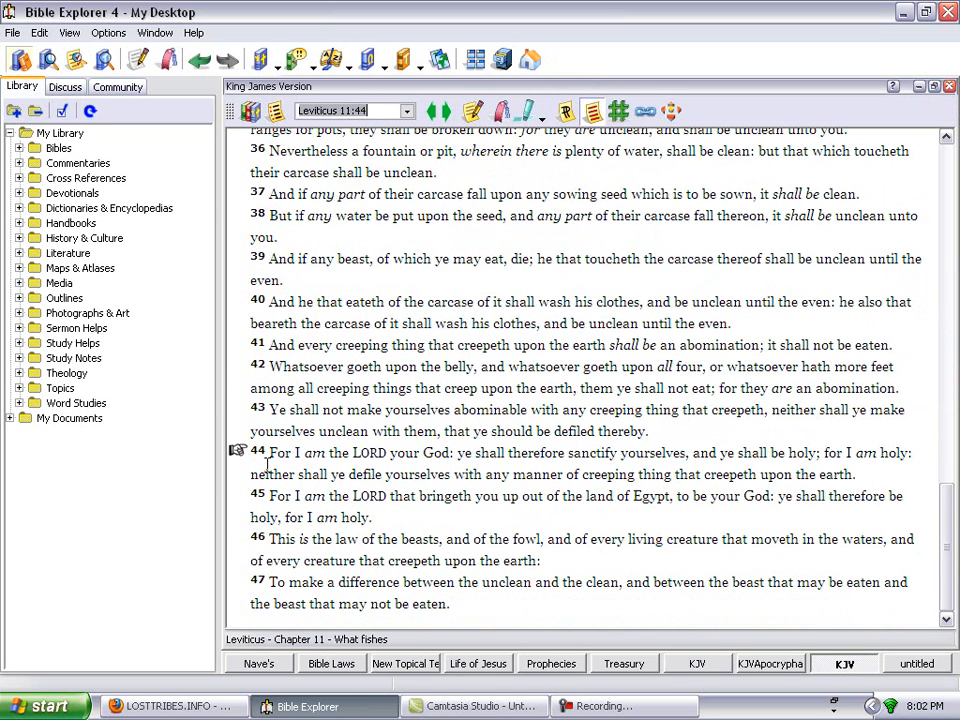
{"action": "mouse_move", "coordinate": [458, 467]}
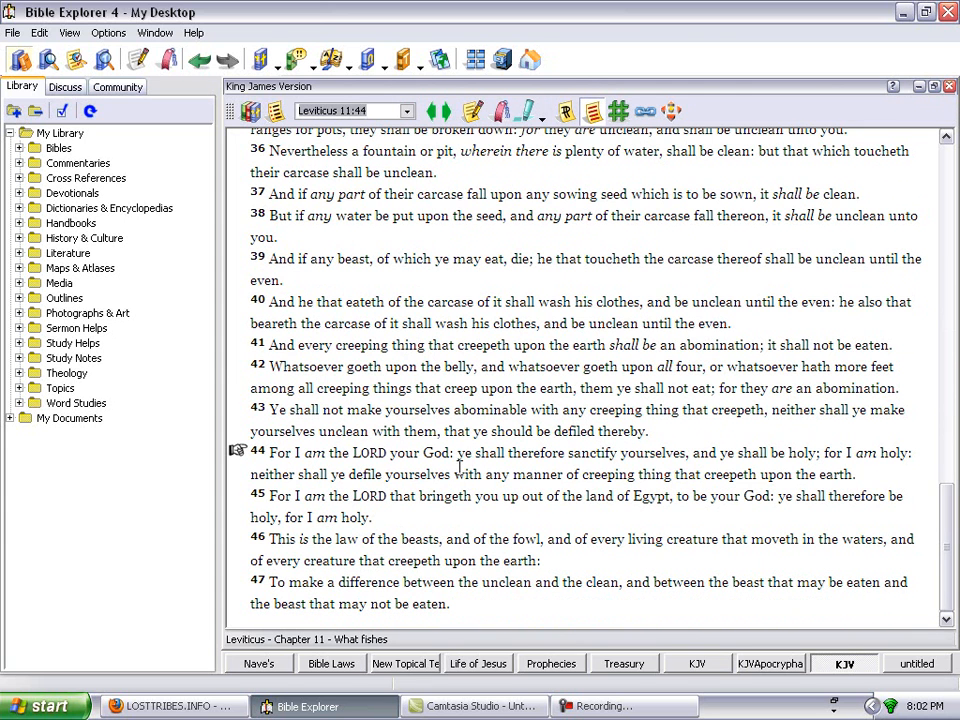
{"action": "mouse_move", "coordinate": [725, 471]}
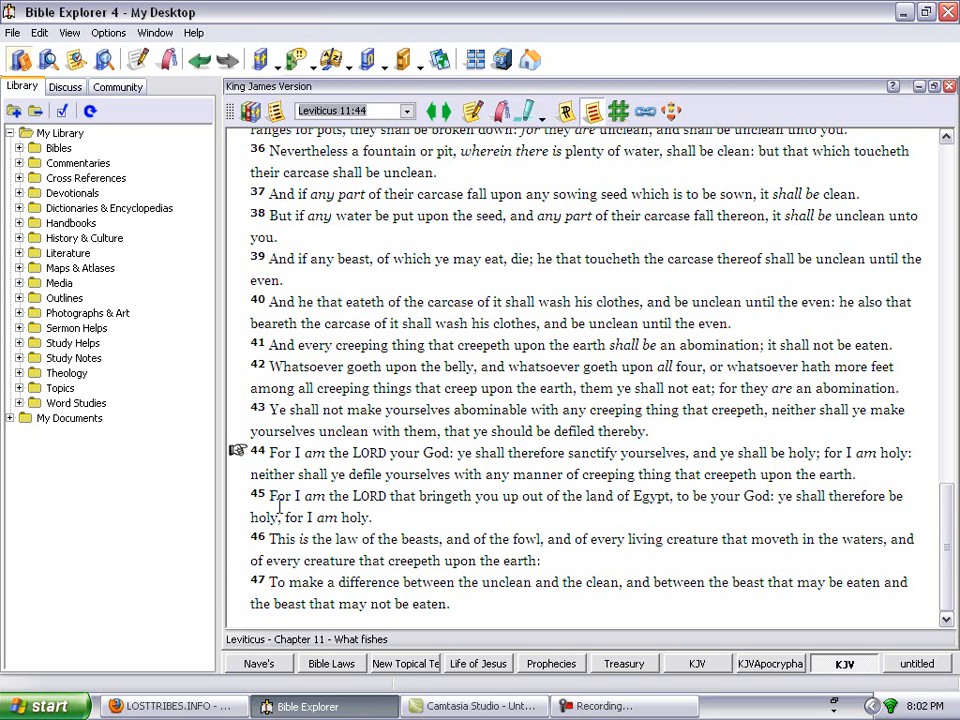
{"action": "mouse_move", "coordinate": [582, 487]}
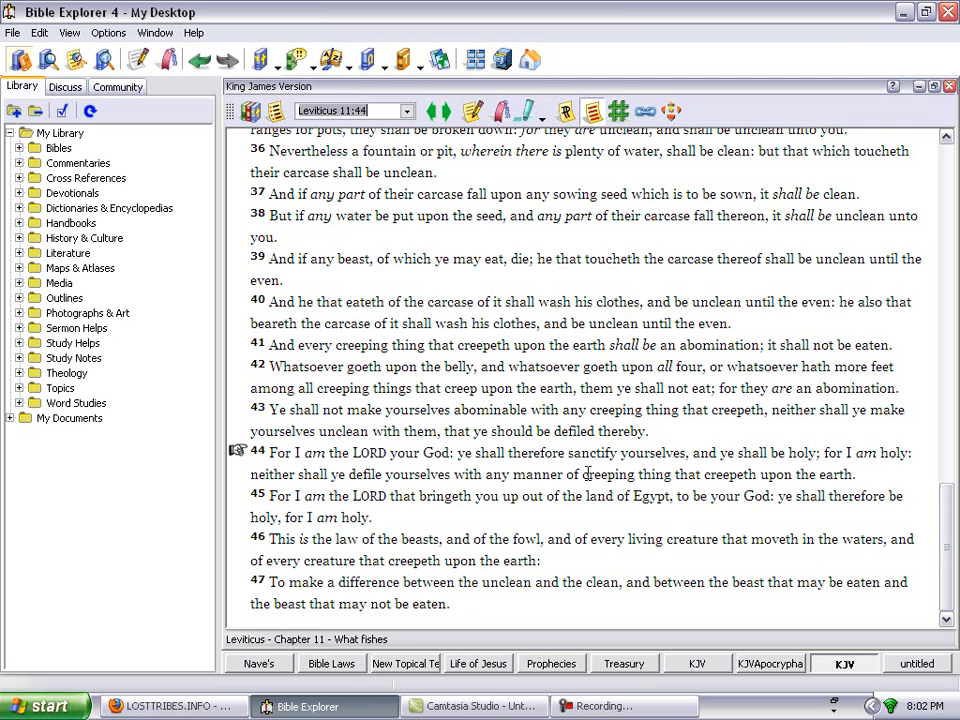
{"action": "mouse_move", "coordinate": [448, 515]}
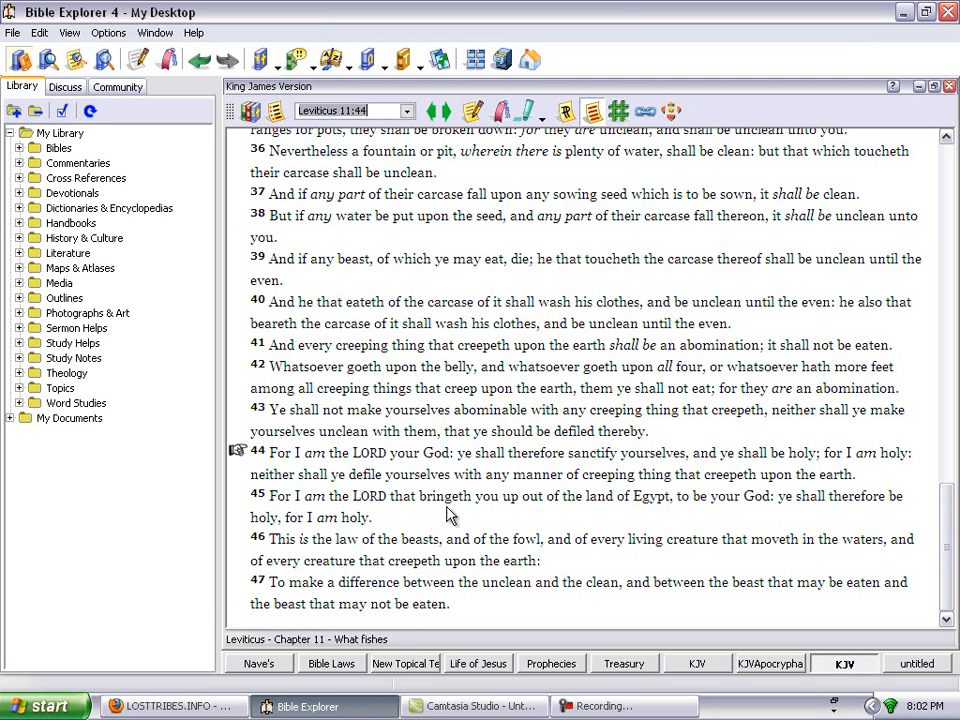
{"action": "mouse_move", "coordinate": [790, 515]}
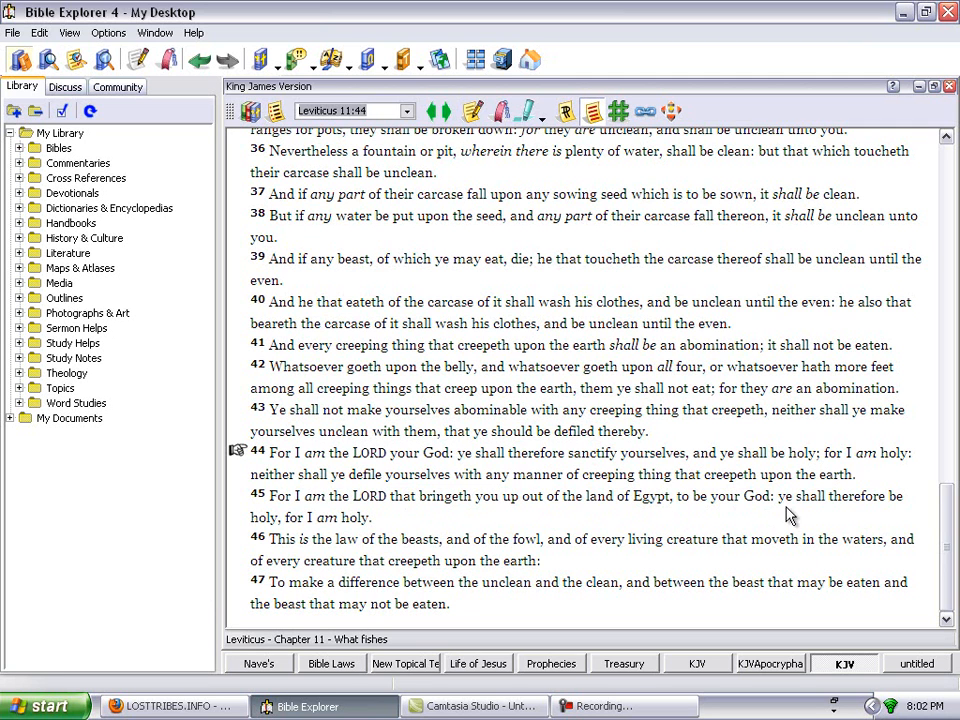
{"action": "mouse_move", "coordinate": [258, 534]}
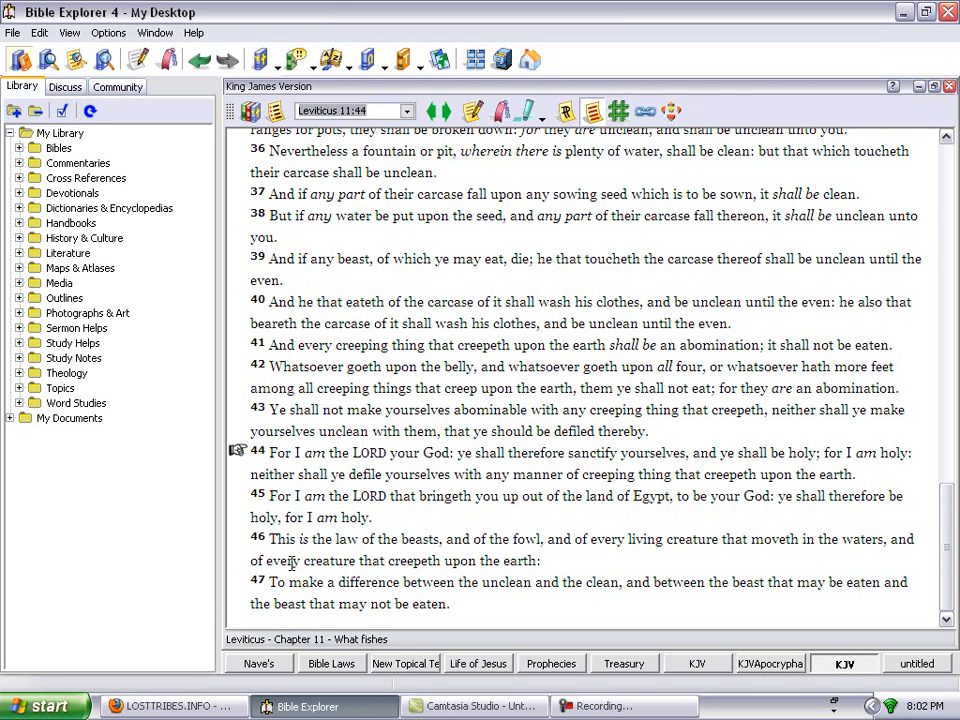
{"action": "mouse_move", "coordinate": [477, 554]}
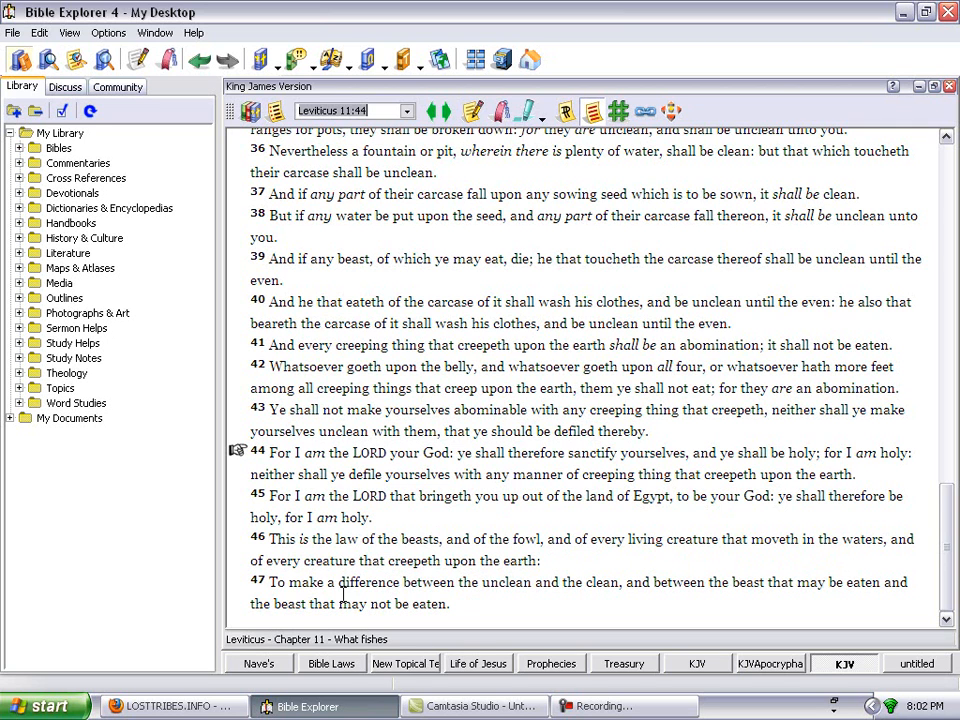
{"action": "mouse_move", "coordinate": [455, 610]}
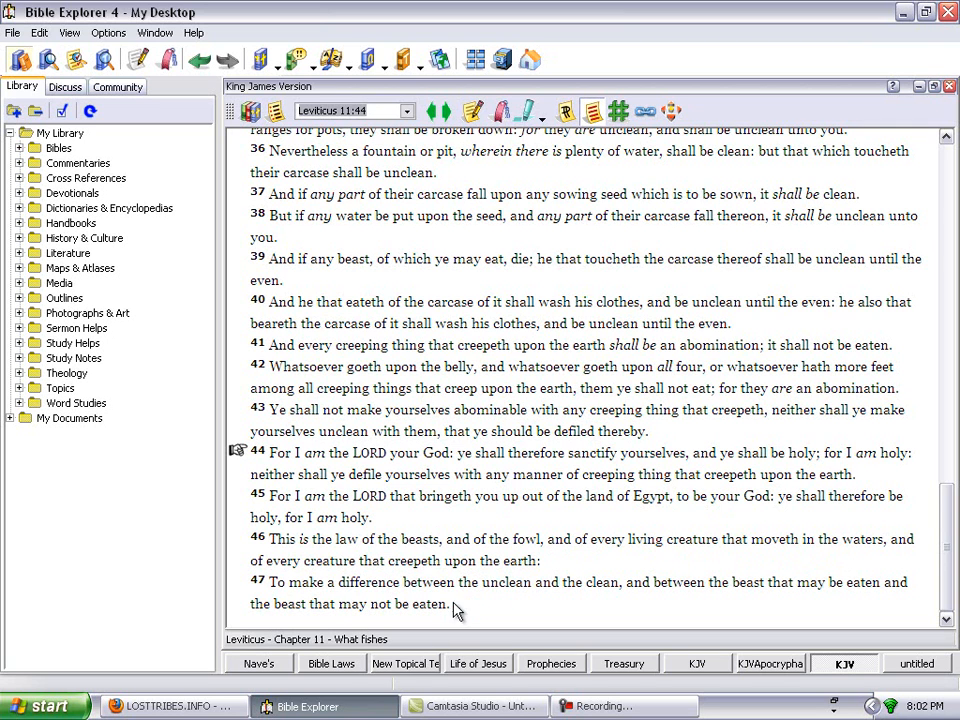
{"action": "mouse_move", "coordinate": [632, 599]}
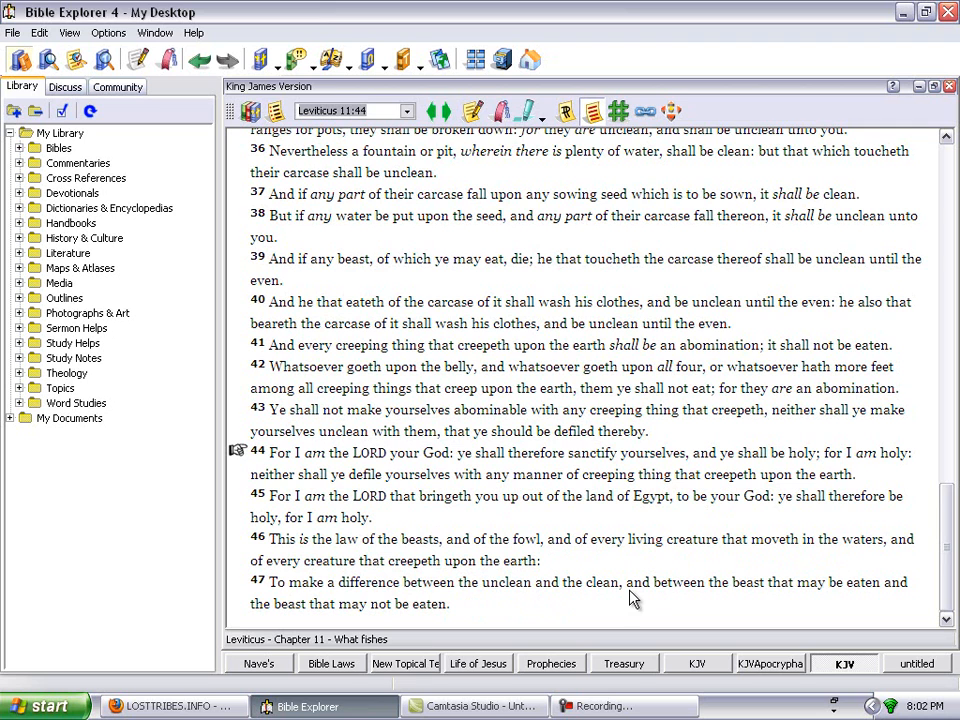
{"action": "mouse_move", "coordinate": [710, 600]}
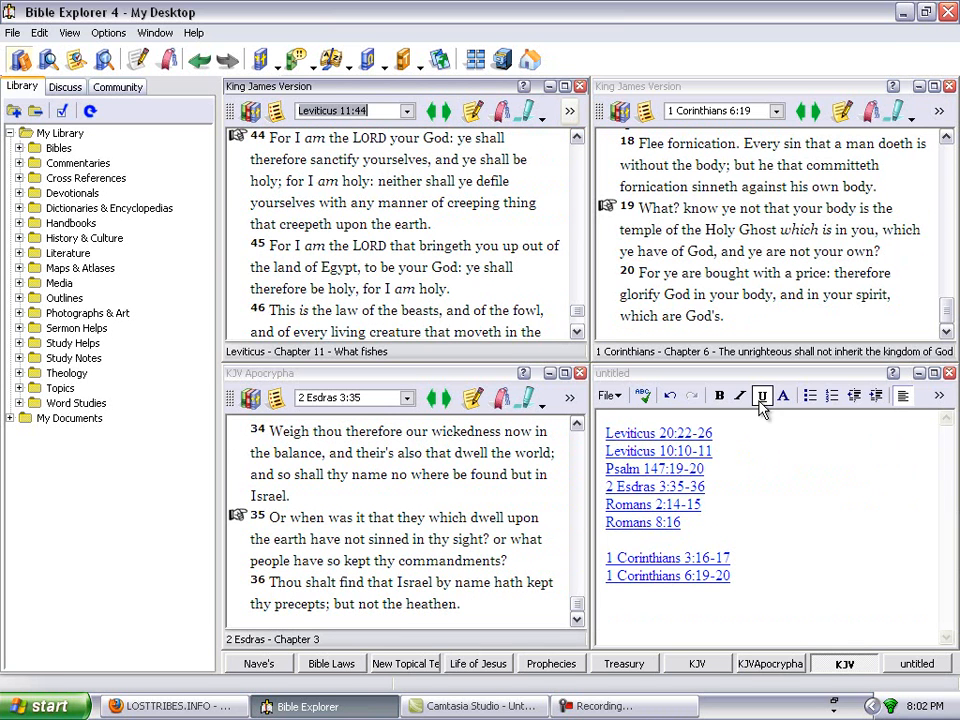
{"action": "mouse_move", "coordinate": [762, 395]}
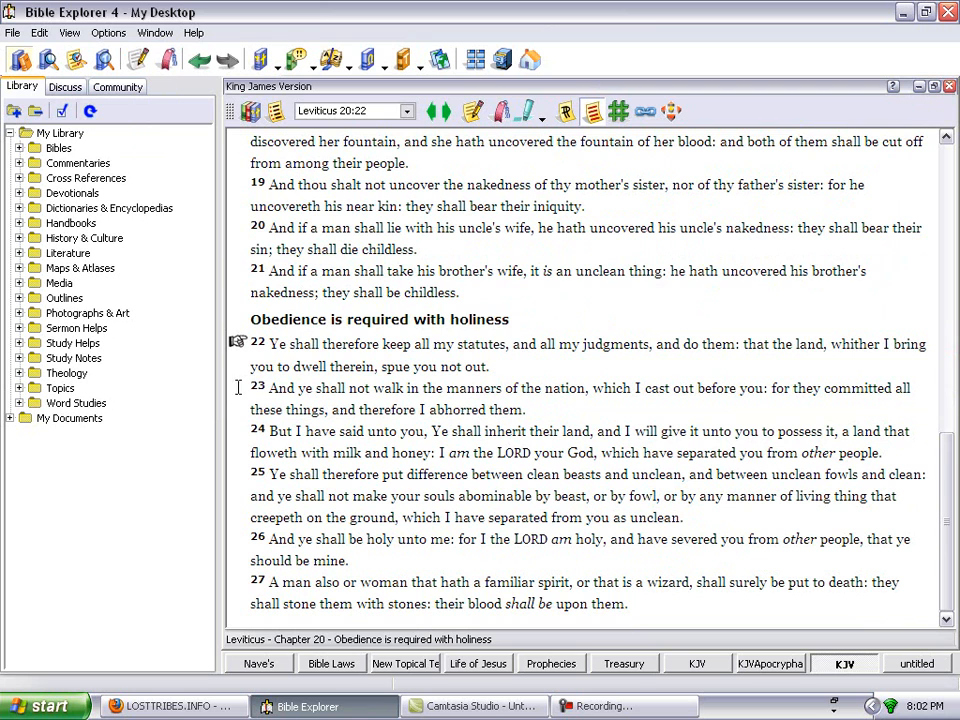
{"action": "mouse_move", "coordinate": [562, 365]}
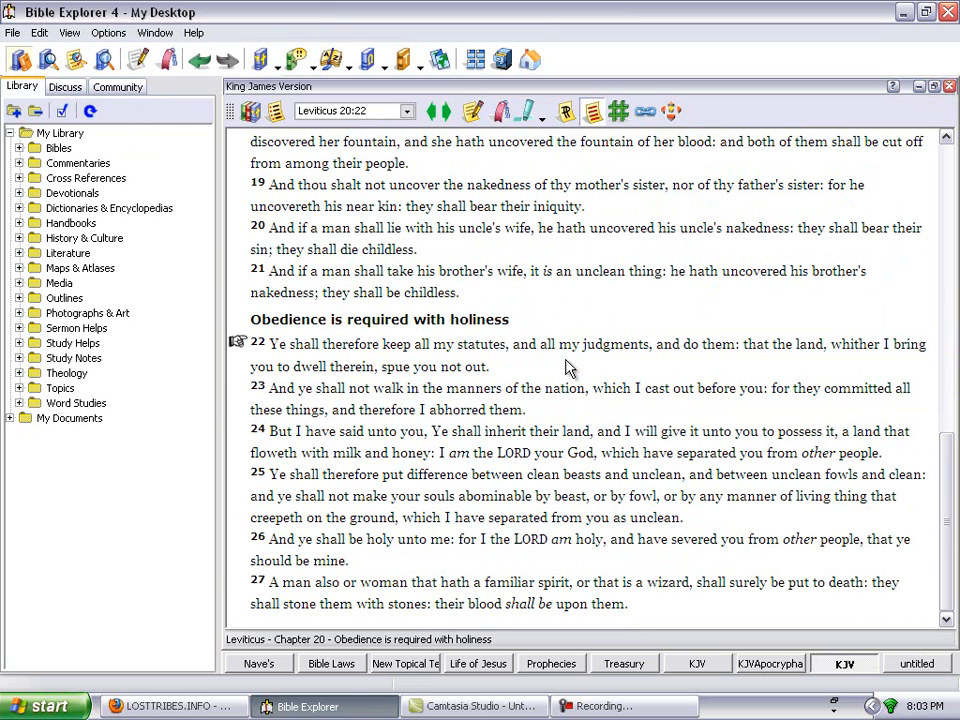
{"action": "mouse_move", "coordinate": [427, 388]}
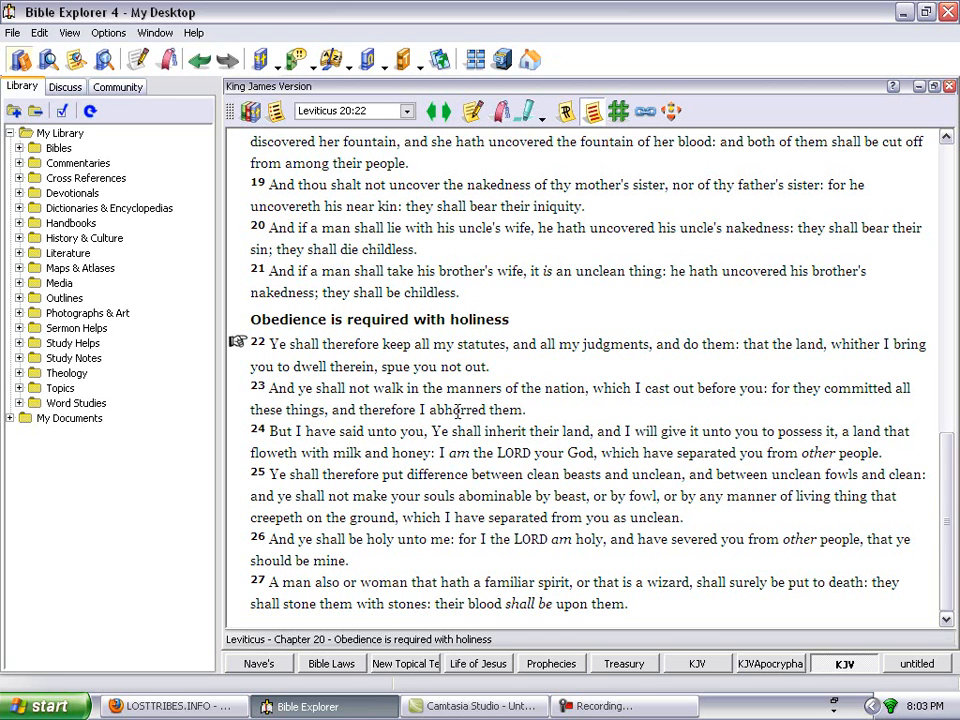
{"action": "mouse_move", "coordinate": [688, 405]}
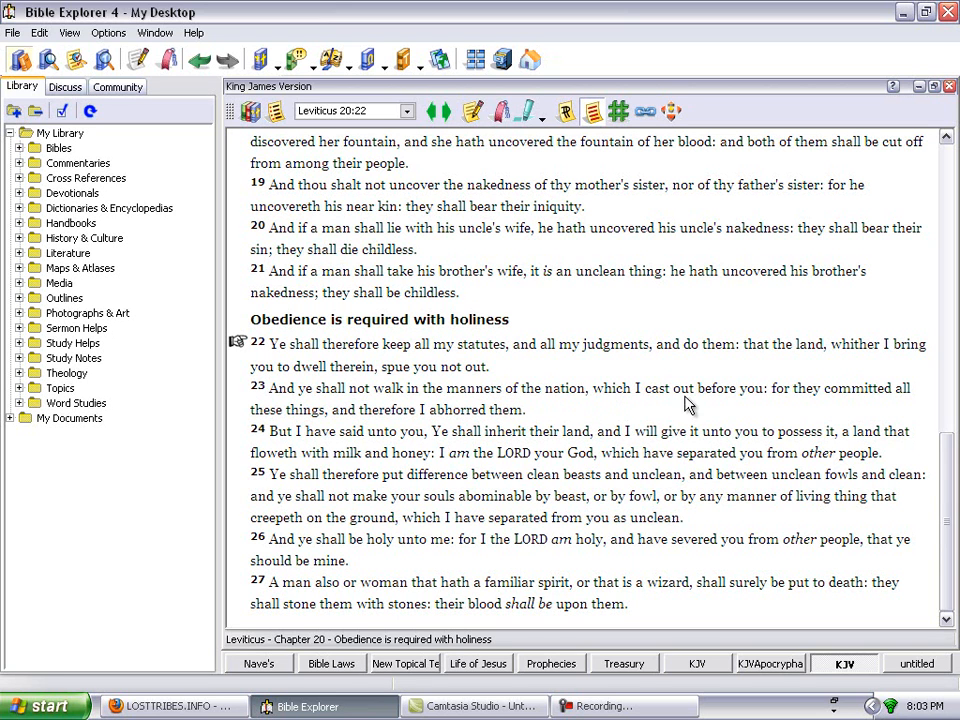
{"action": "mouse_move", "coordinate": [451, 366]}
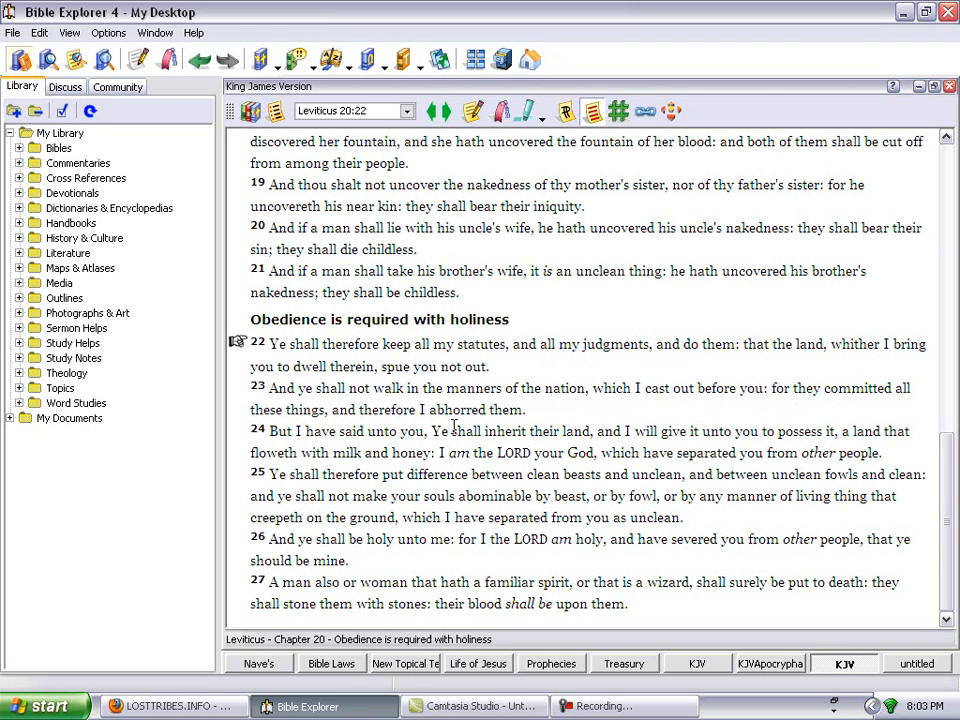
{"action": "mouse_move", "coordinate": [360, 451]}
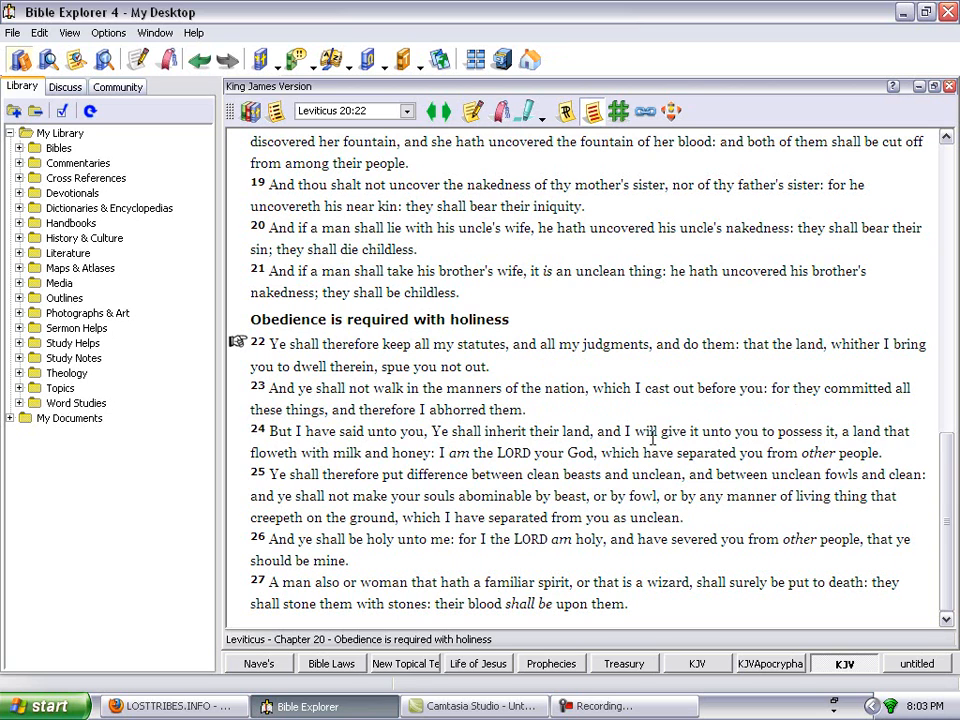
{"action": "mouse_move", "coordinate": [873, 456]}
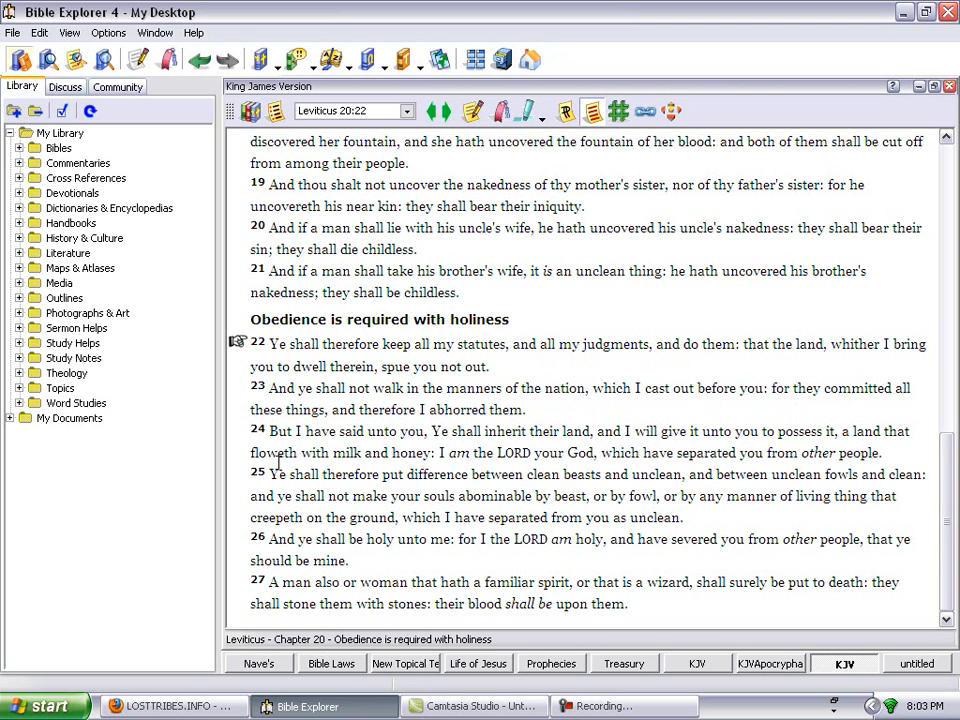
{"action": "mouse_move", "coordinate": [610, 476]}
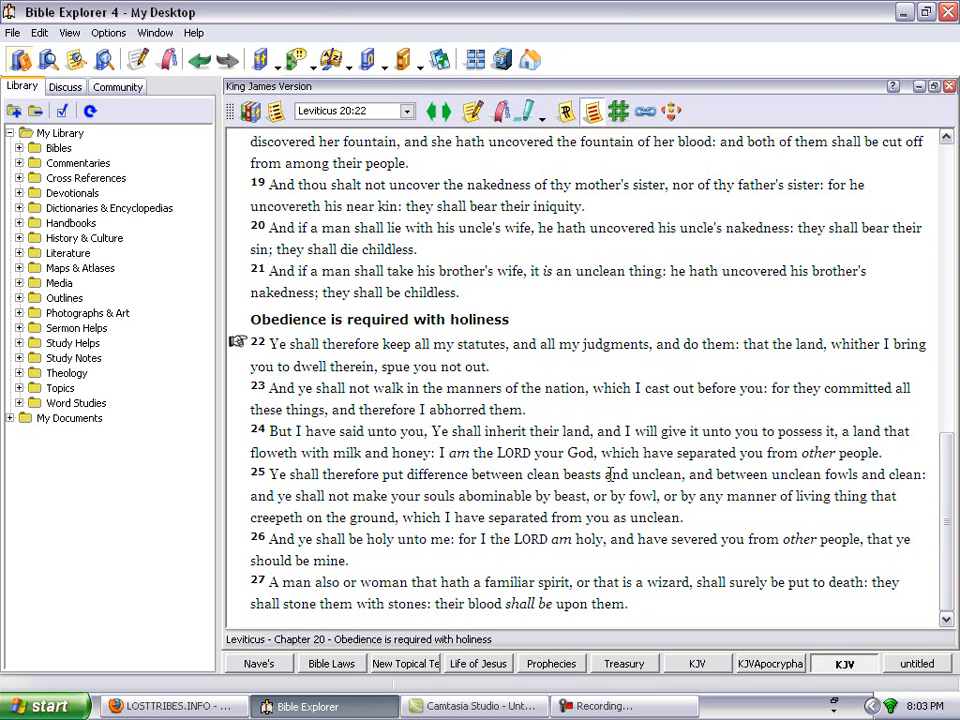
{"action": "mouse_move", "coordinate": [820, 474]}
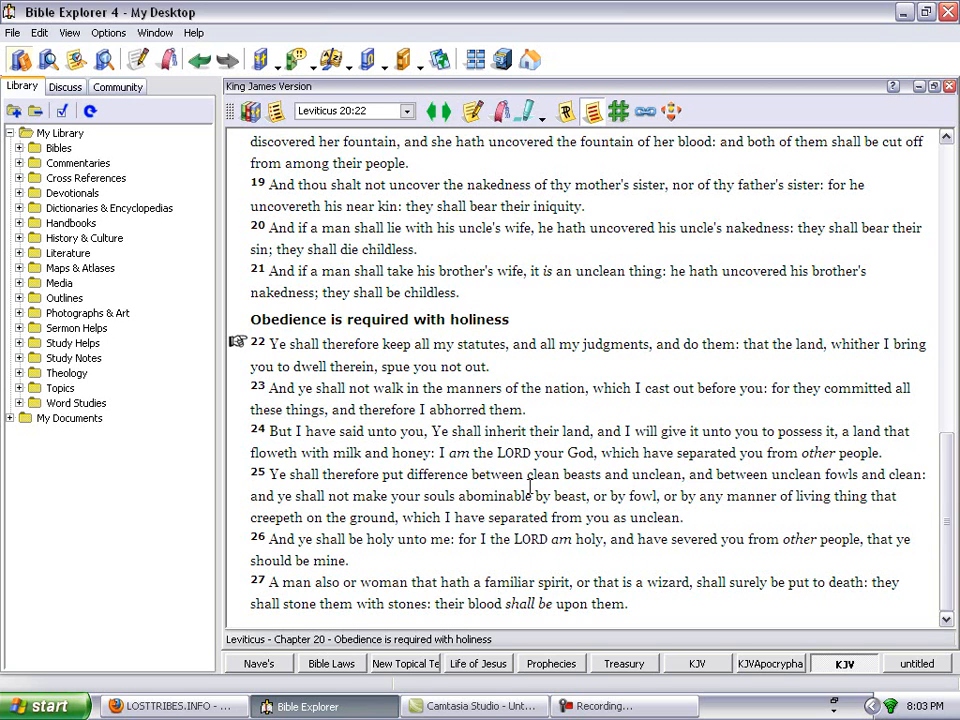
{"action": "mouse_move", "coordinate": [682, 495]}
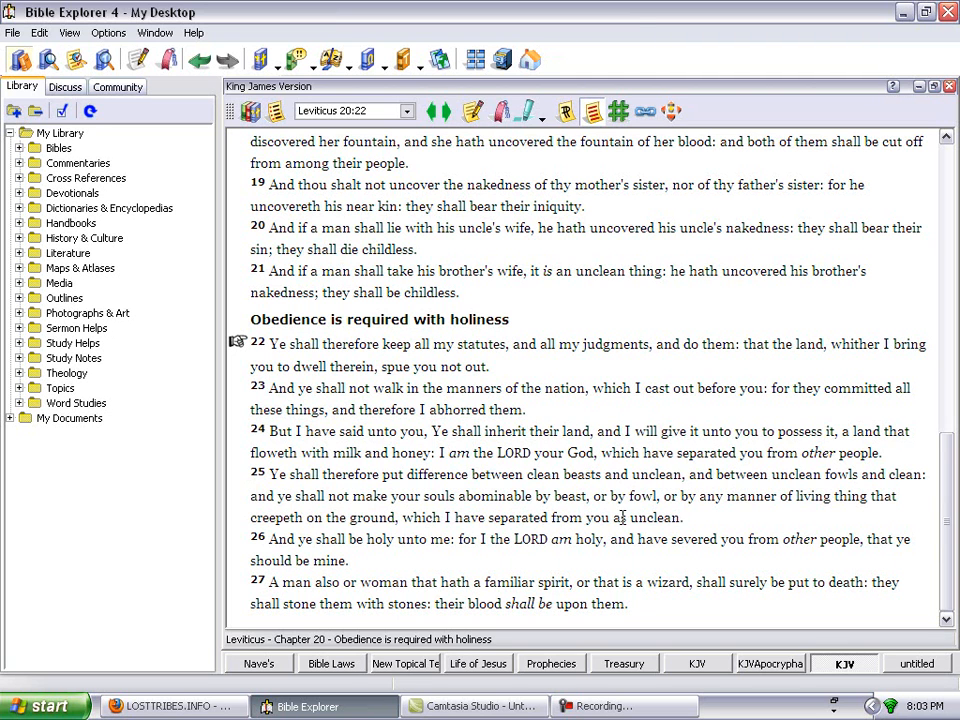
{"action": "mouse_move", "coordinate": [843, 525]}
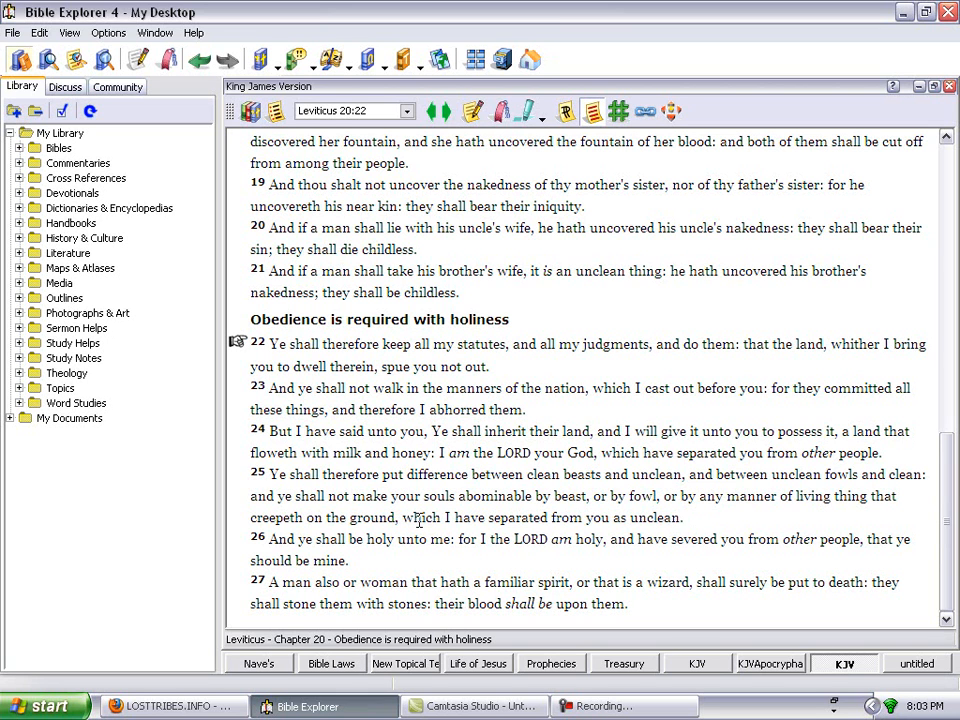
{"action": "mouse_move", "coordinate": [436, 560]}
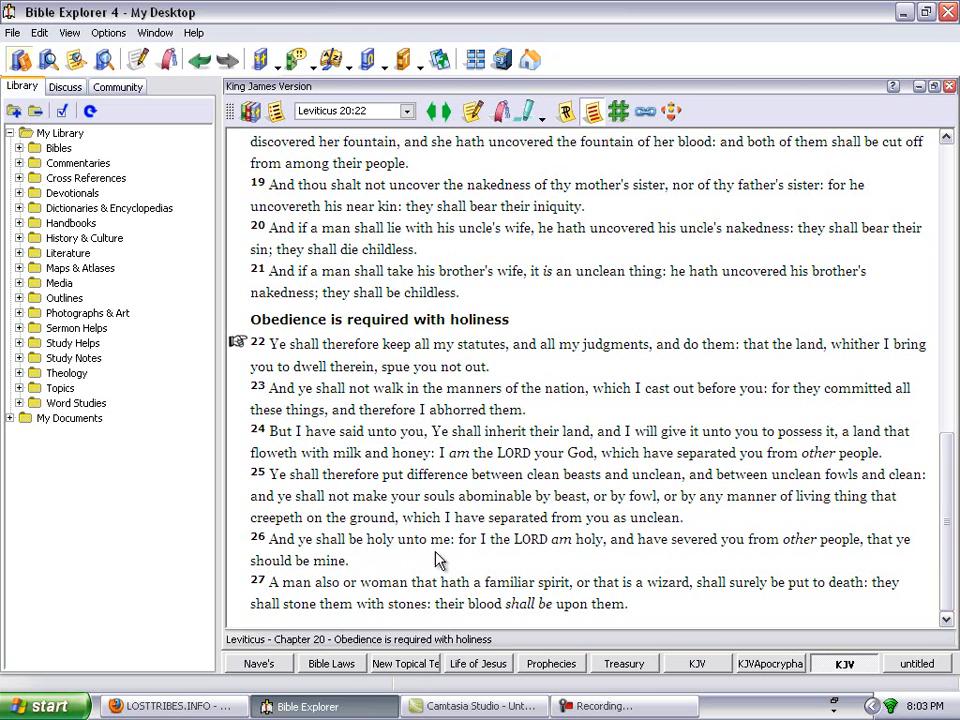
{"action": "mouse_move", "coordinate": [614, 561]}
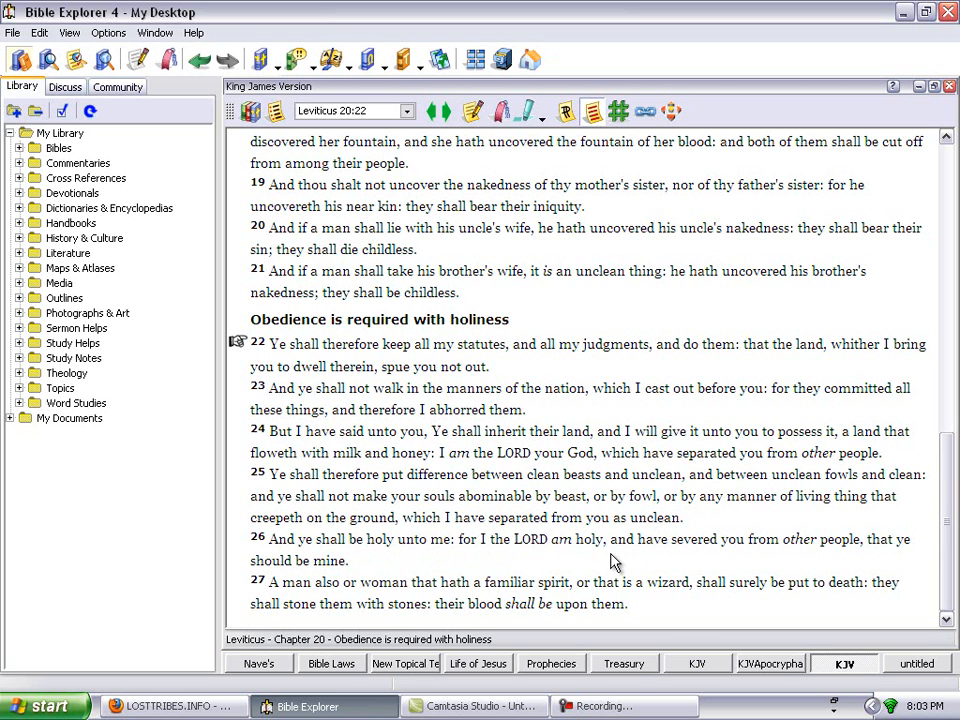
{"action": "mouse_move", "coordinate": [645, 560]}
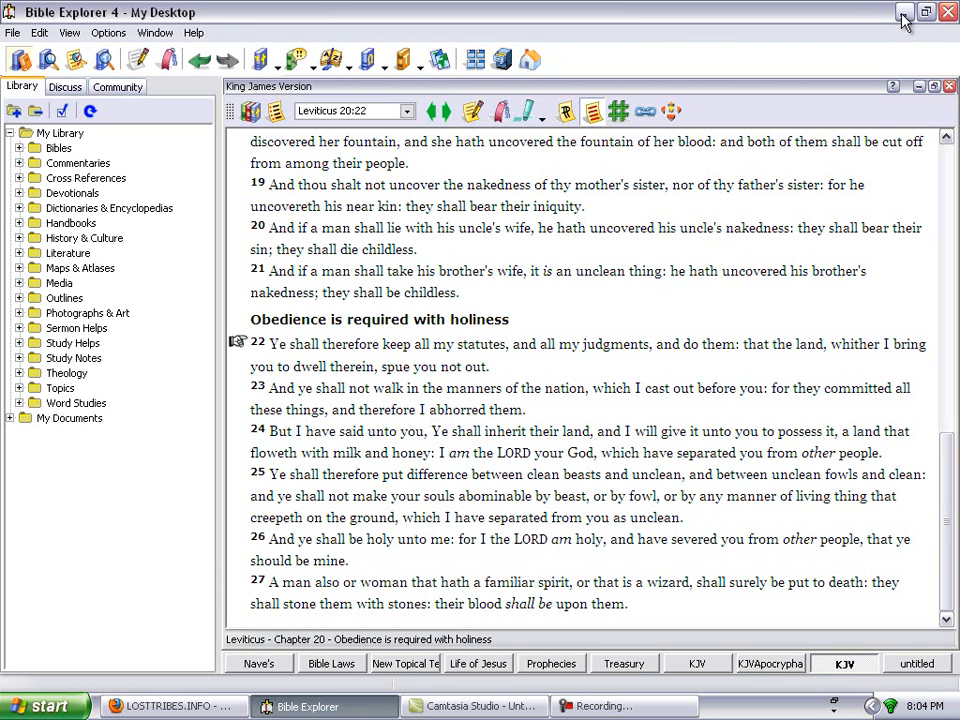
Minimize Bible Explorer after Leviticus 20:22–27, revealing the lost-tribes webpage.
{"action": "left_click", "coordinate": [170, 706]}
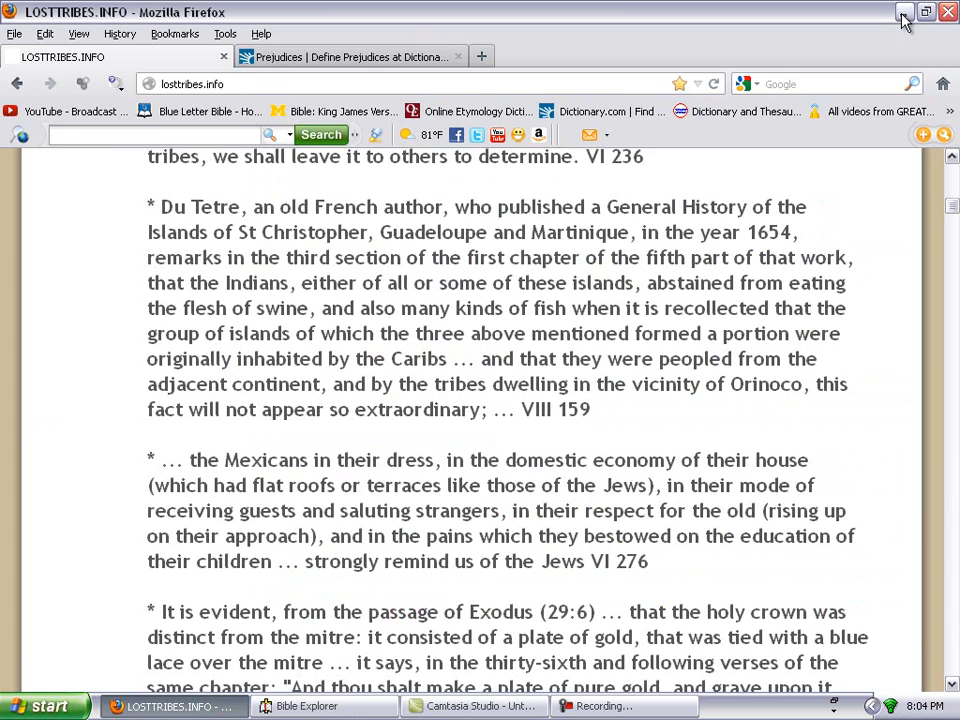
{"action": "mouse_move", "coordinate": [663, 425]}
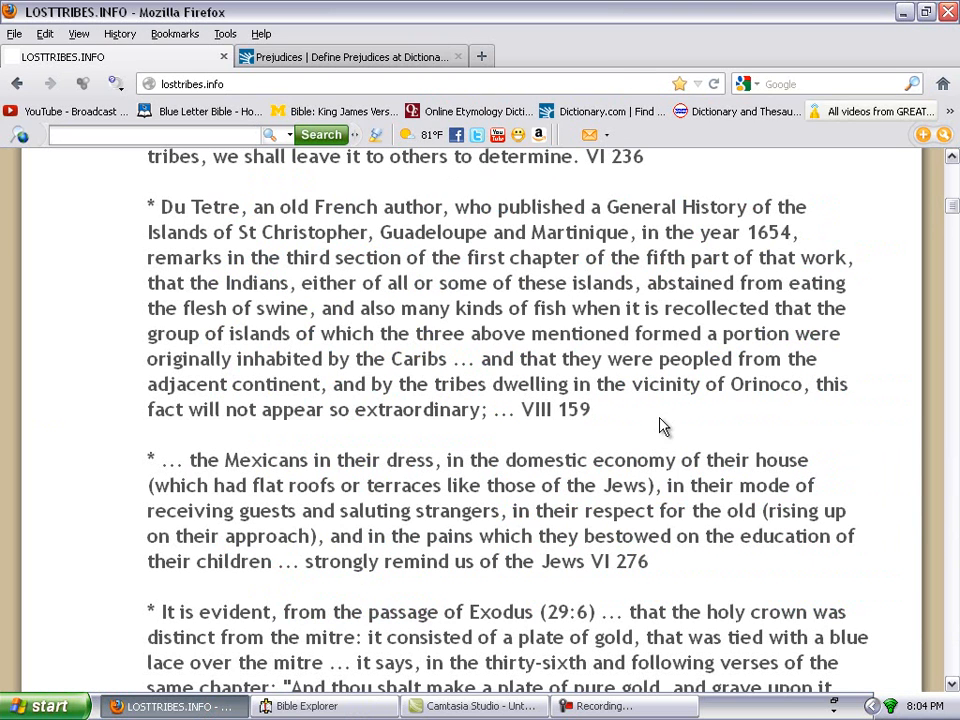
{"action": "mouse_move", "coordinate": [30, 435]}
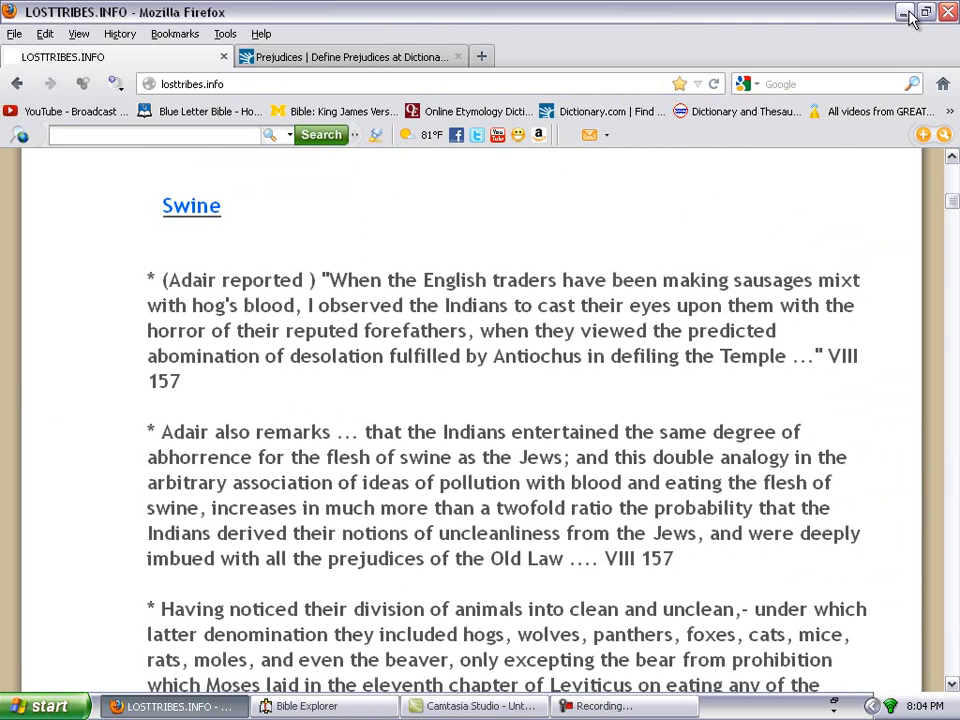
{"action": "mouse_move", "coordinate": [904, 12]}
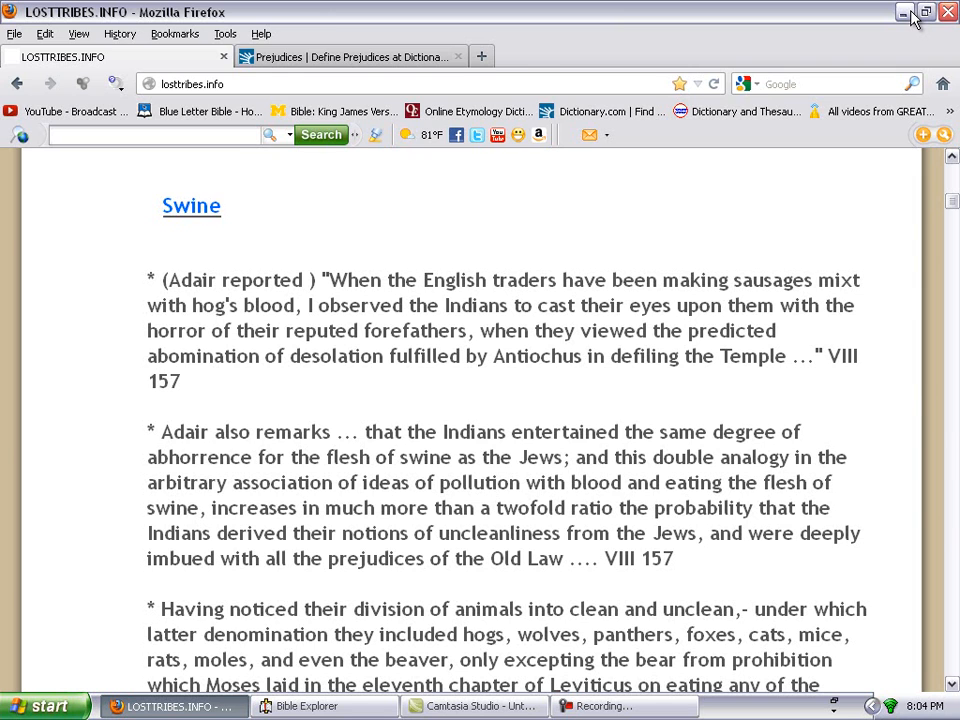
Minimize Firefox after the Swine section, leaving the desktop visible.
{"action": "left_click", "coordinate": [899, 12]}
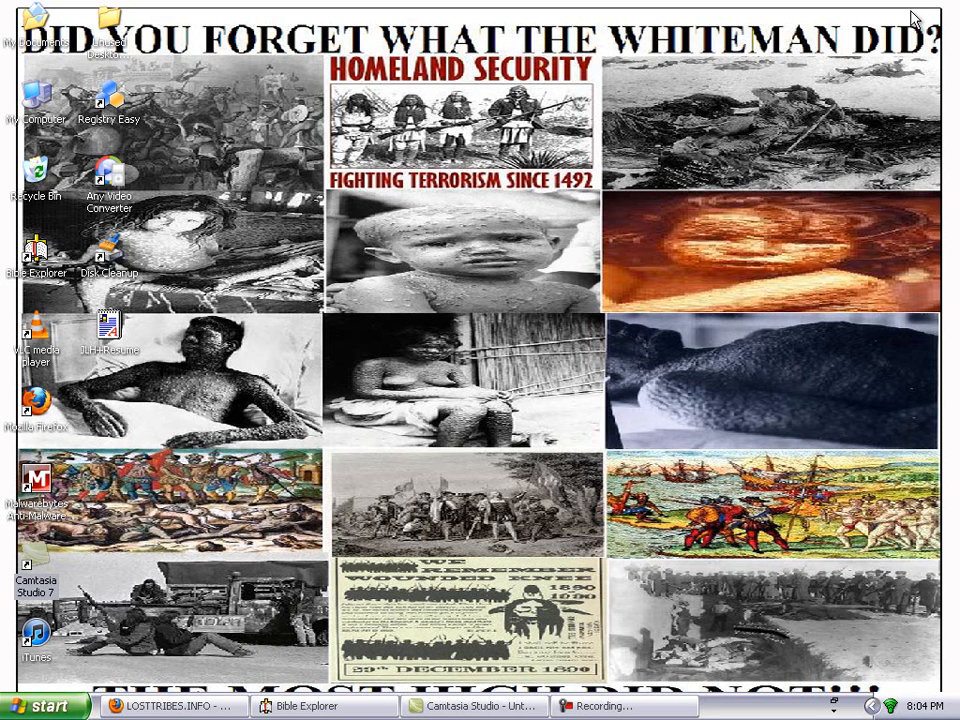
{"action": "mouse_move", "coordinate": [448, 434]}
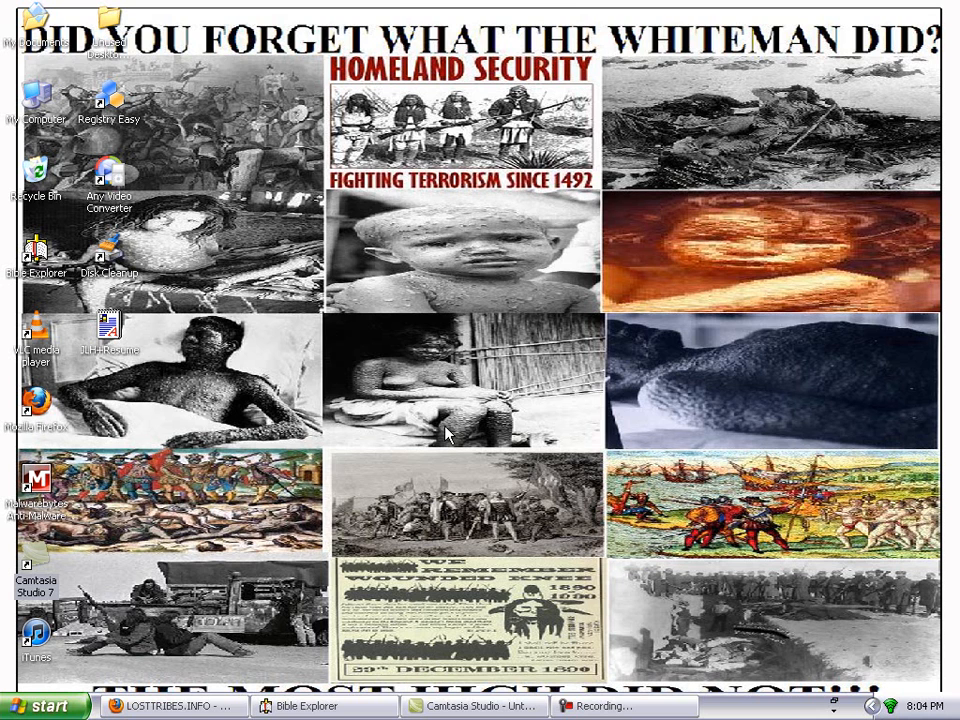
{"action": "mouse_move", "coordinate": [183, 366]}
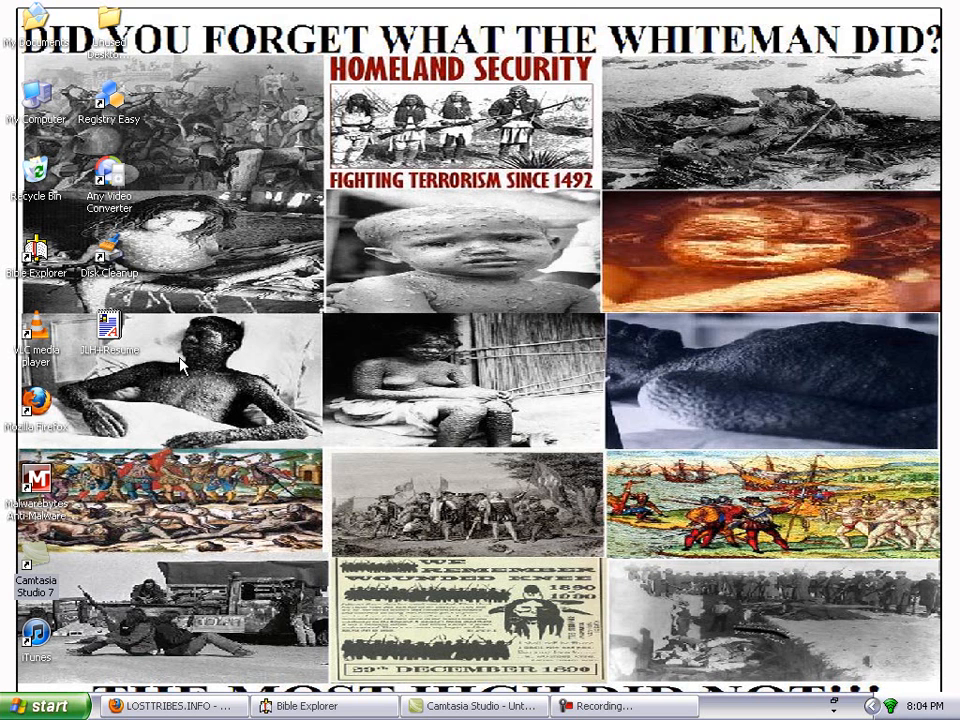
{"action": "mouse_move", "coordinate": [356, 357]}
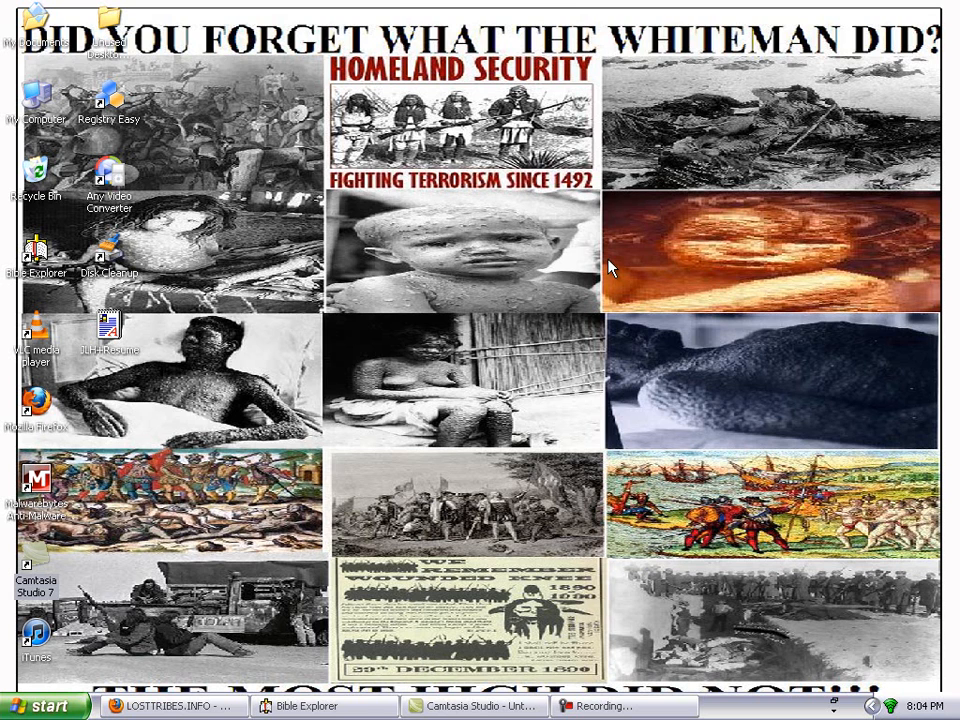
{"action": "mouse_move", "coordinate": [265, 480]}
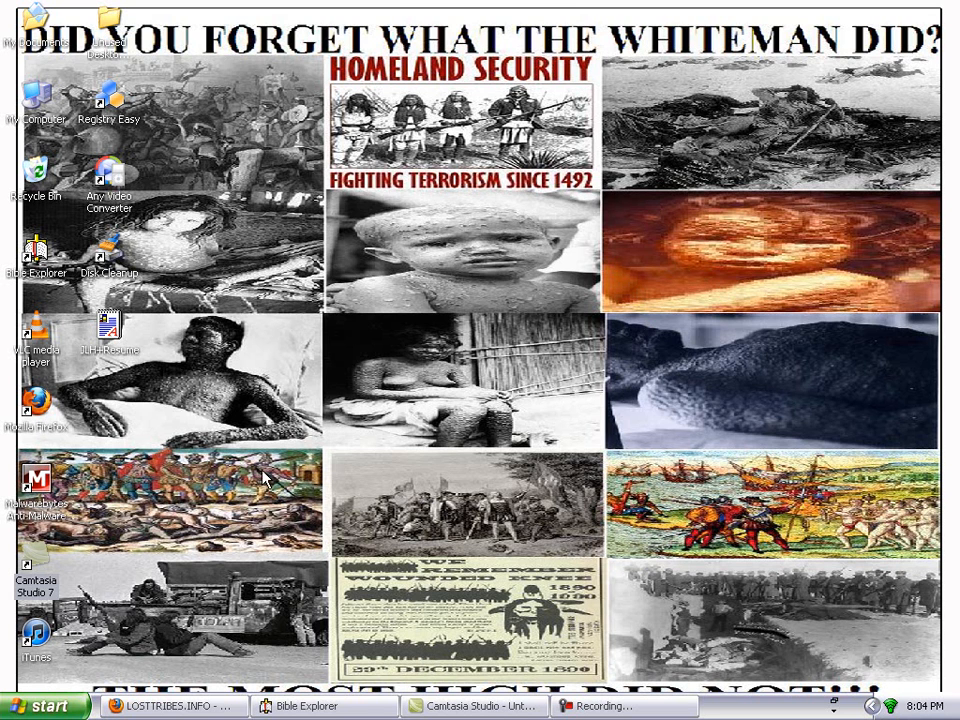
{"action": "mouse_move", "coordinate": [557, 540]}
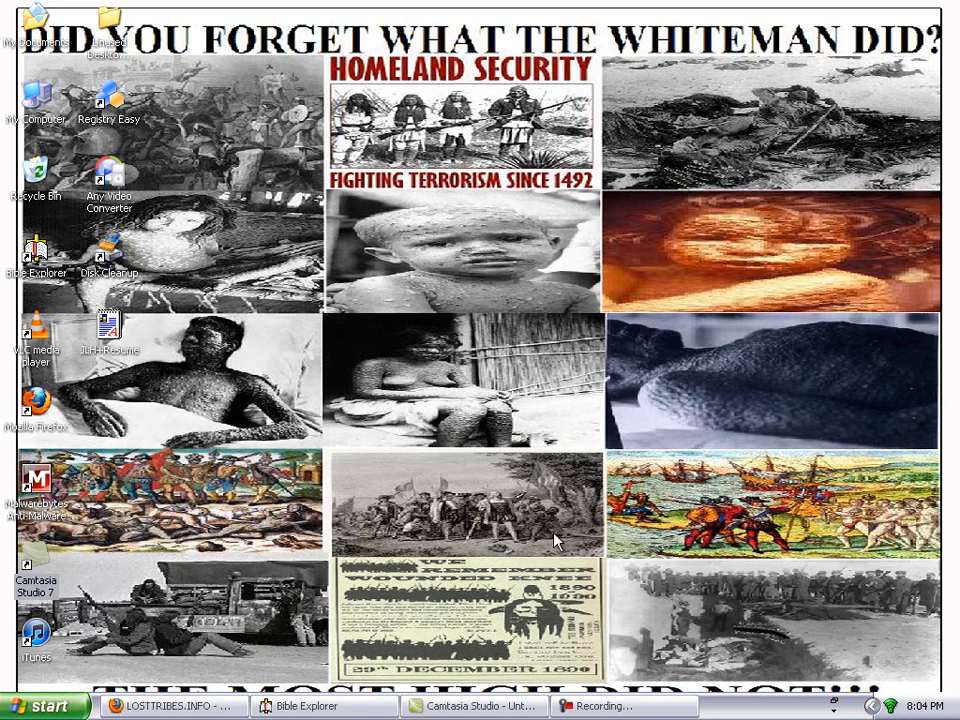
{"action": "mouse_move", "coordinate": [272, 608]}
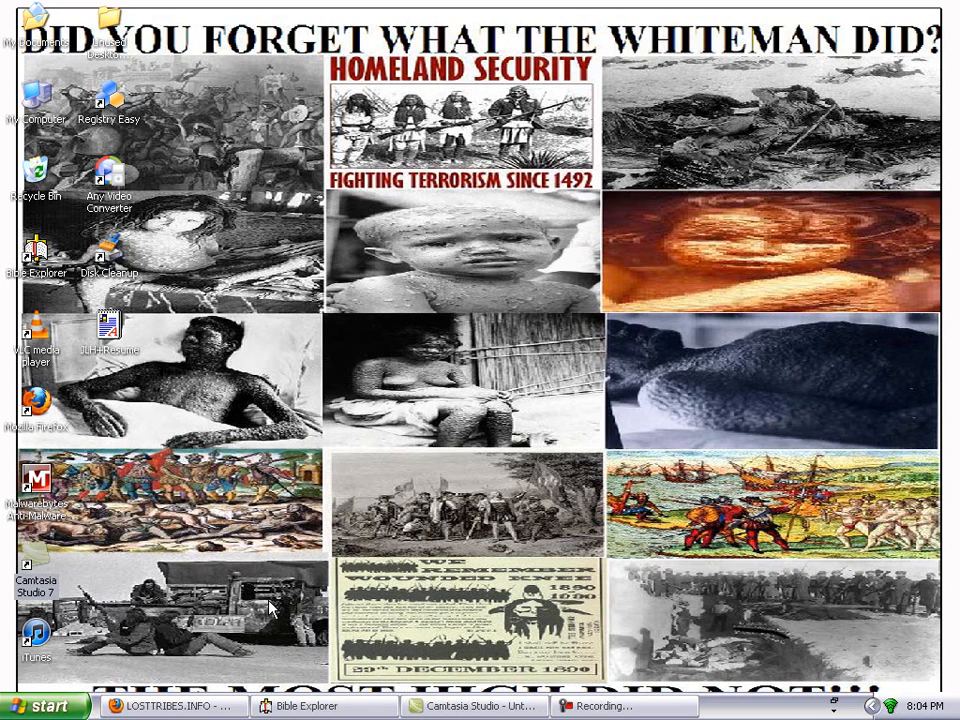
{"action": "mouse_move", "coordinate": [343, 401]}
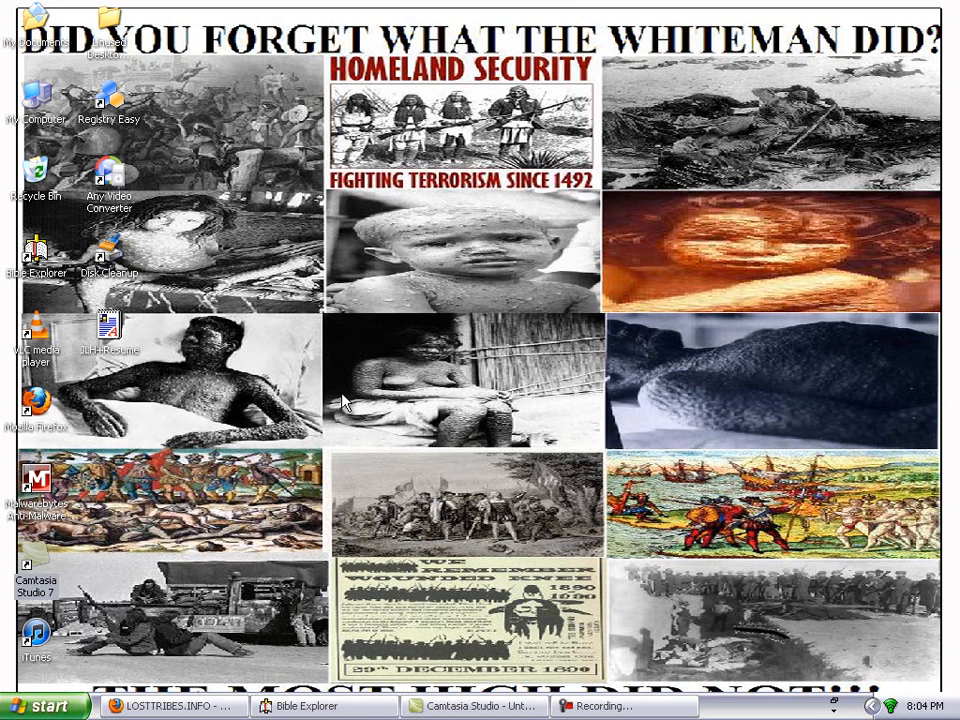
{"action": "mouse_move", "coordinate": [390, 600]}
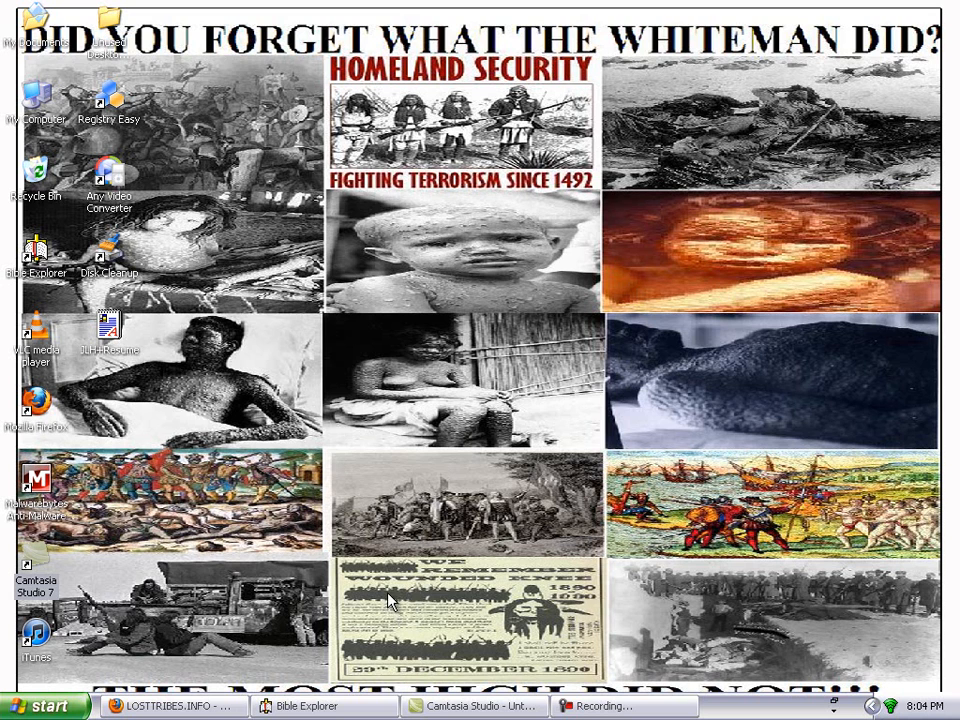
{"action": "mouse_move", "coordinate": [470, 27]}
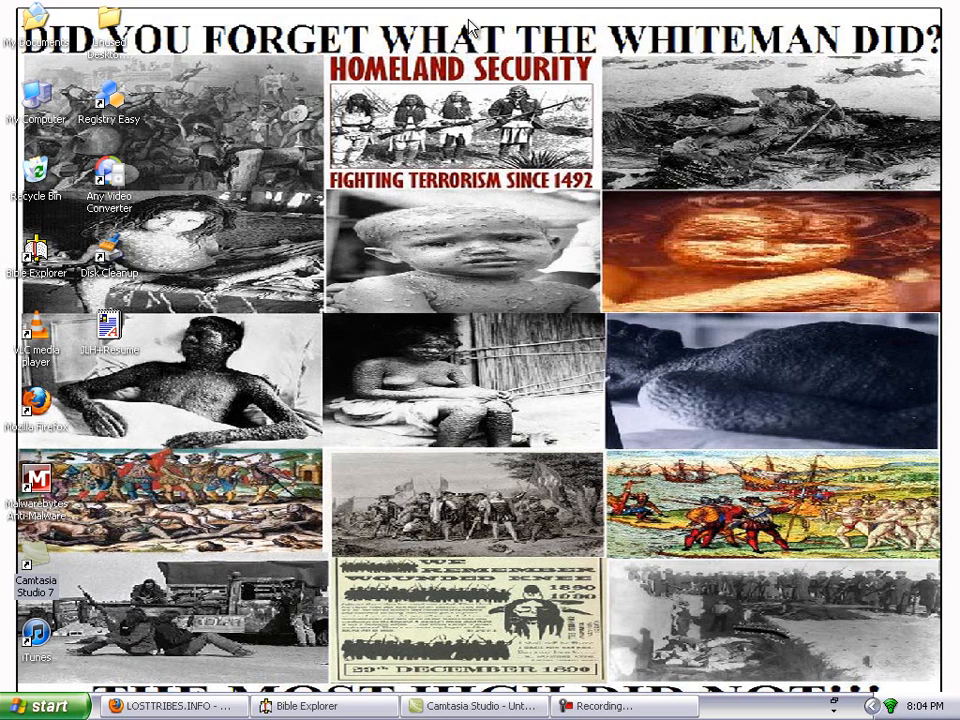
{"action": "mouse_move", "coordinate": [454, 395]}
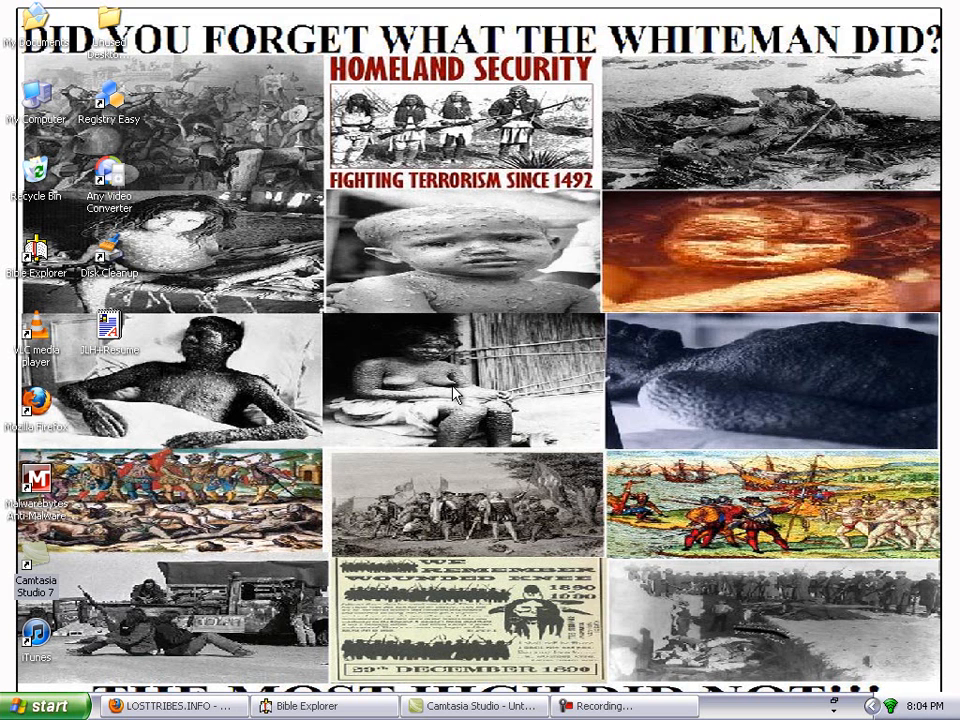
{"action": "mouse_move", "coordinate": [393, 375]}
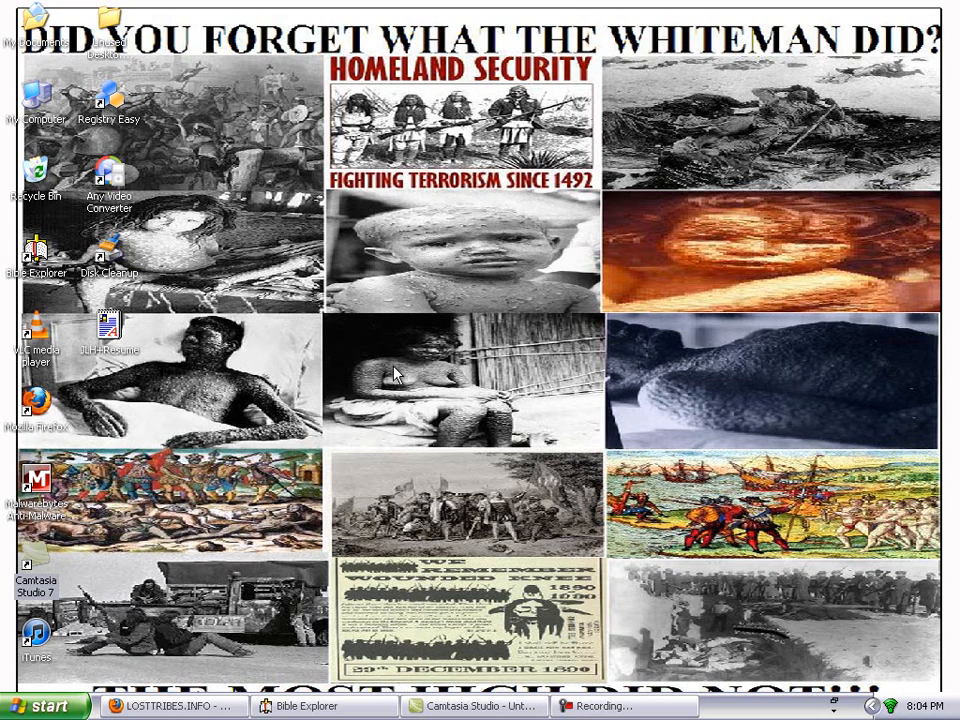
{"action": "mouse_move", "coordinate": [225, 640]}
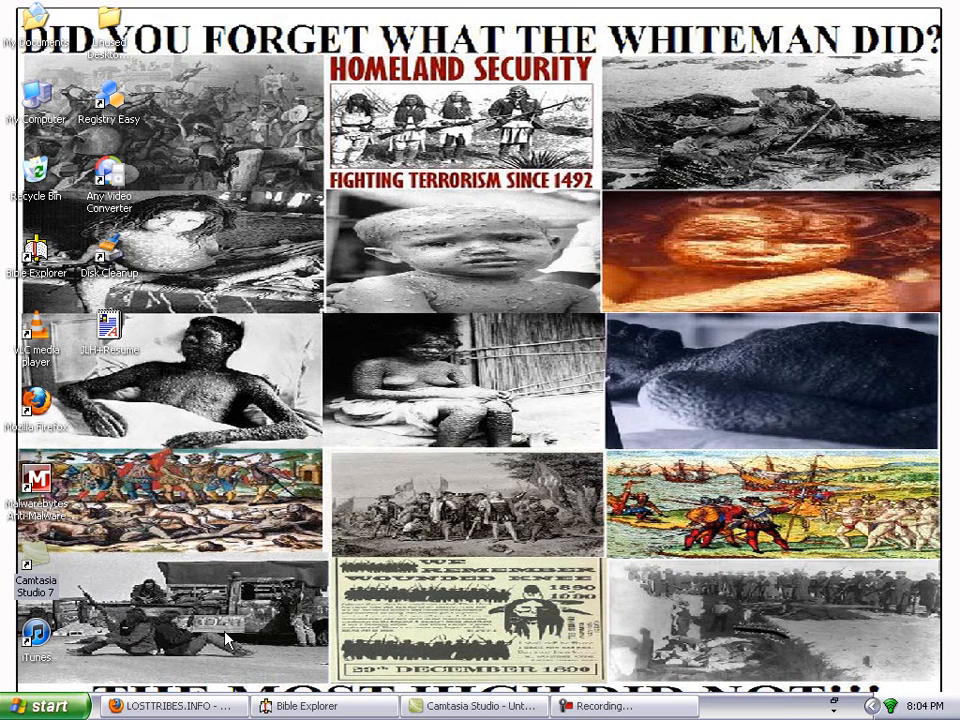